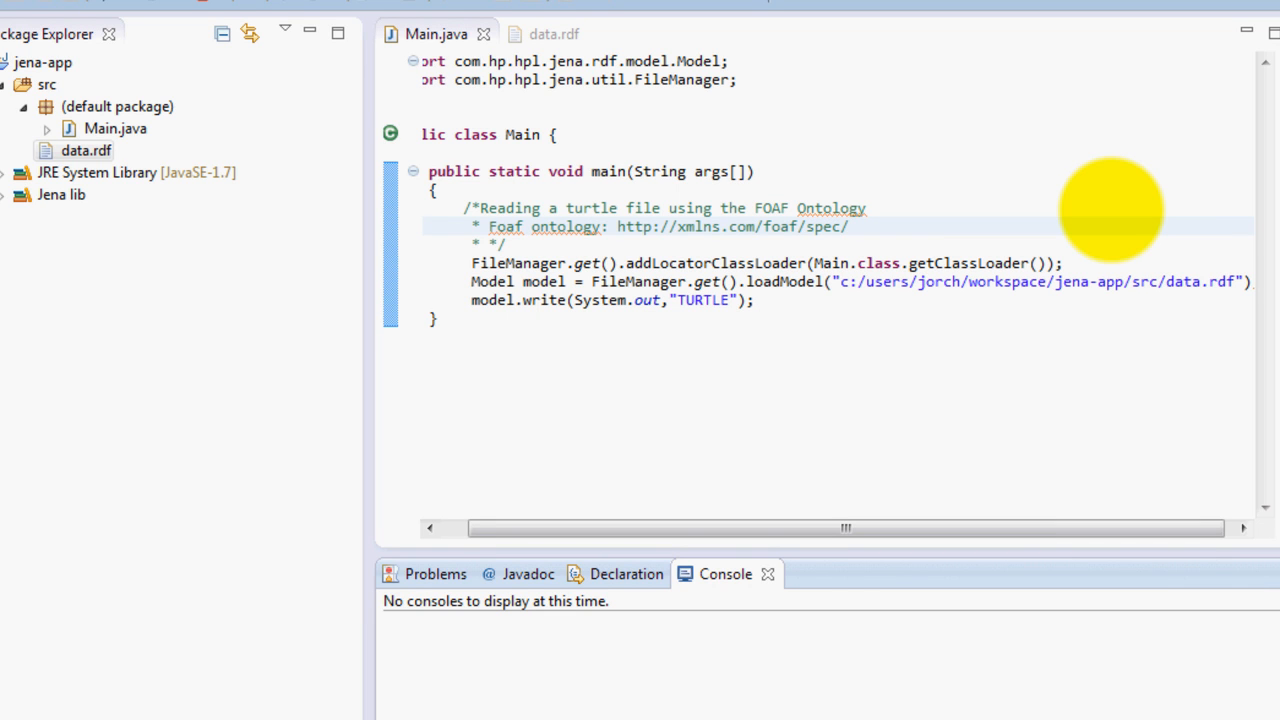
{"action": "mouse_move", "coordinate": [1095, 215]}
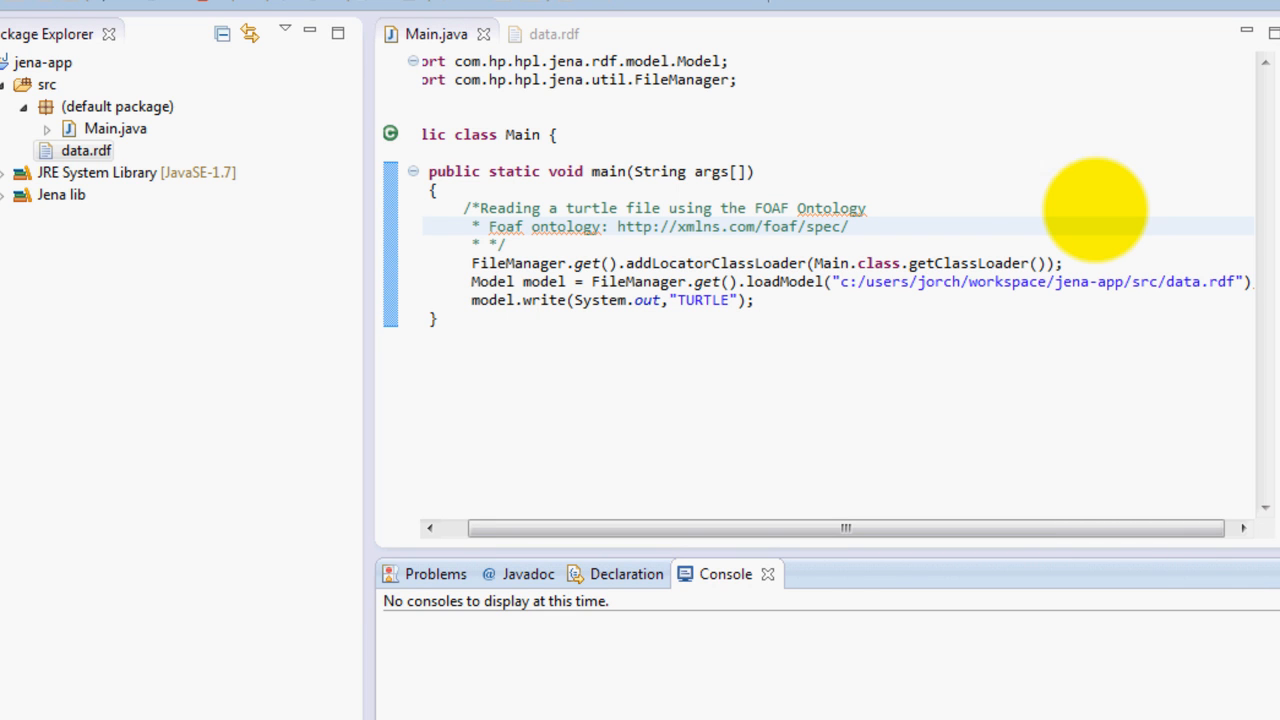
Review data.rdf's contents, then return to Main.java and highlight the TriG format entry
{"action": "left_click", "coordinate": [557, 33]}
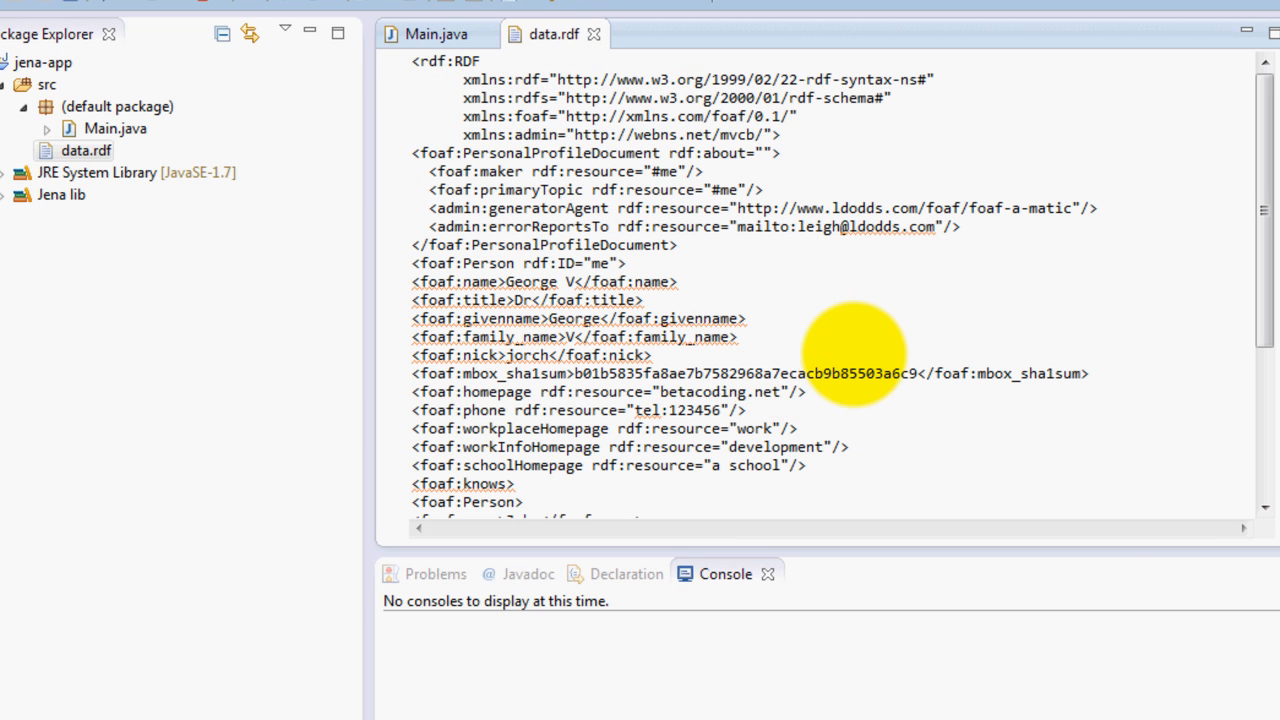
{"action": "scroll", "scroll_direction": "down", "scroll_amount": 3}
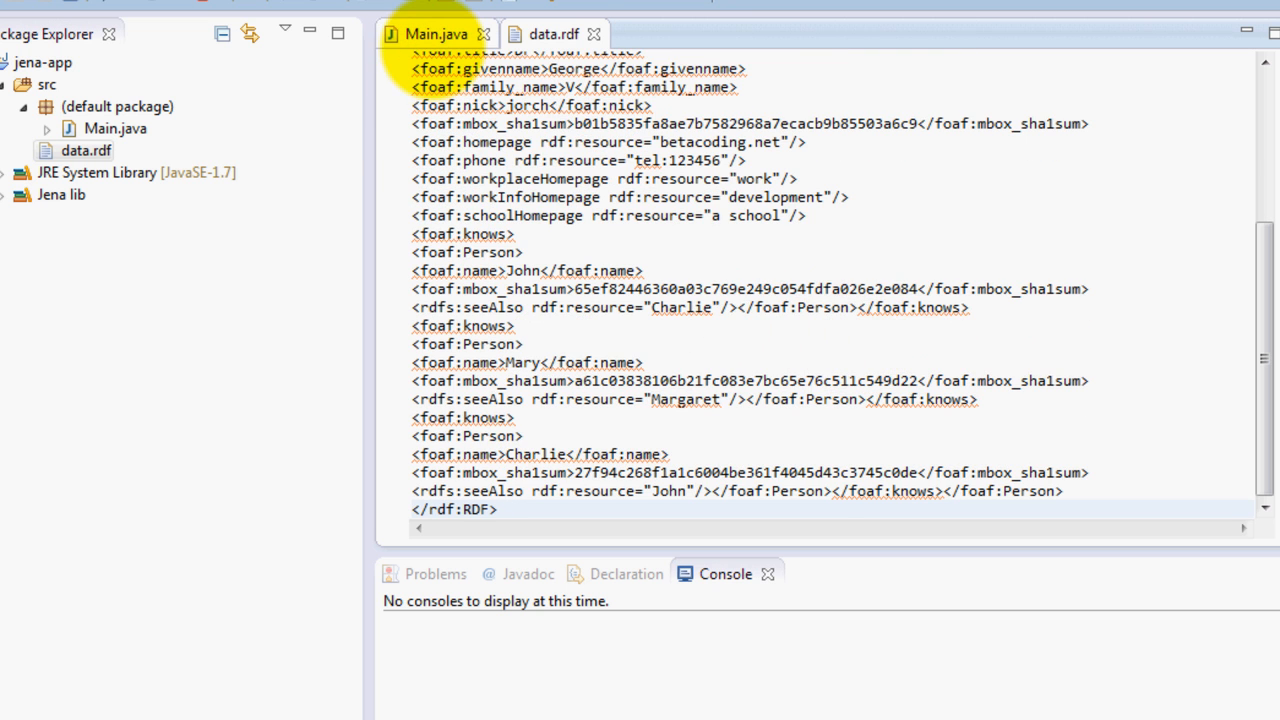
{"action": "left_click", "coordinate": [426, 33]}
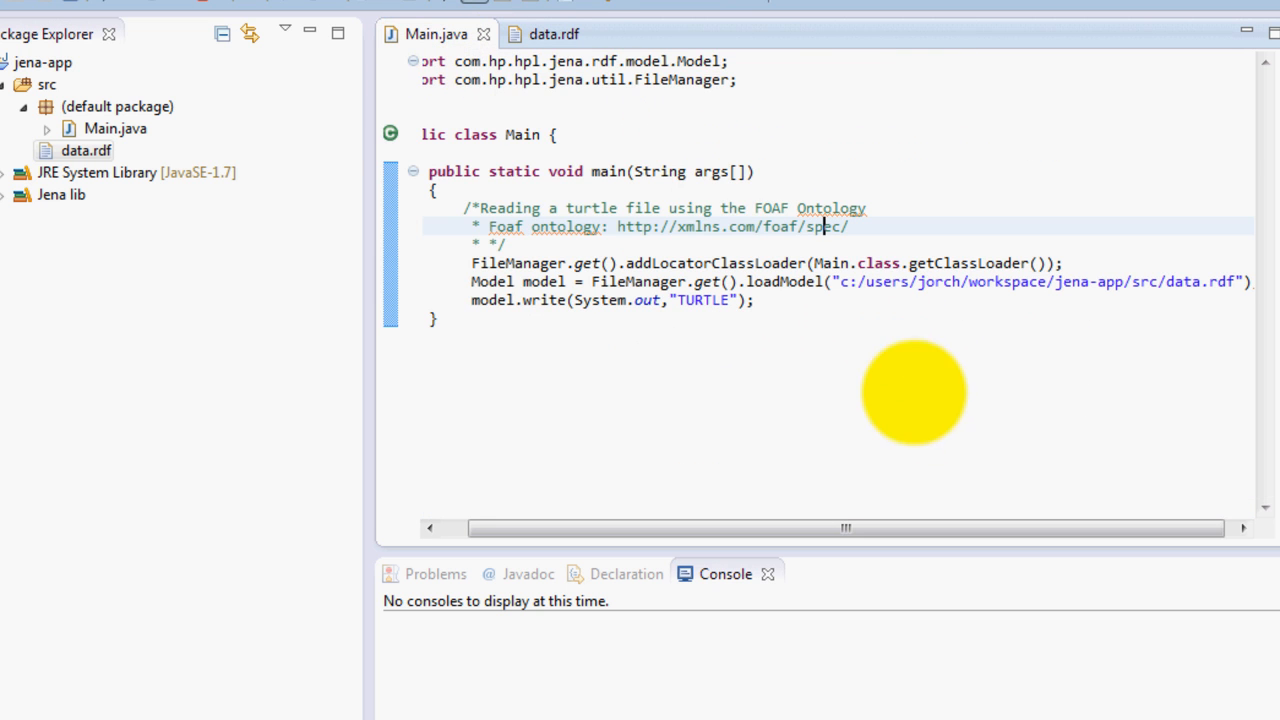
{"action": "mouse_move", "coordinate": [695, 350]}
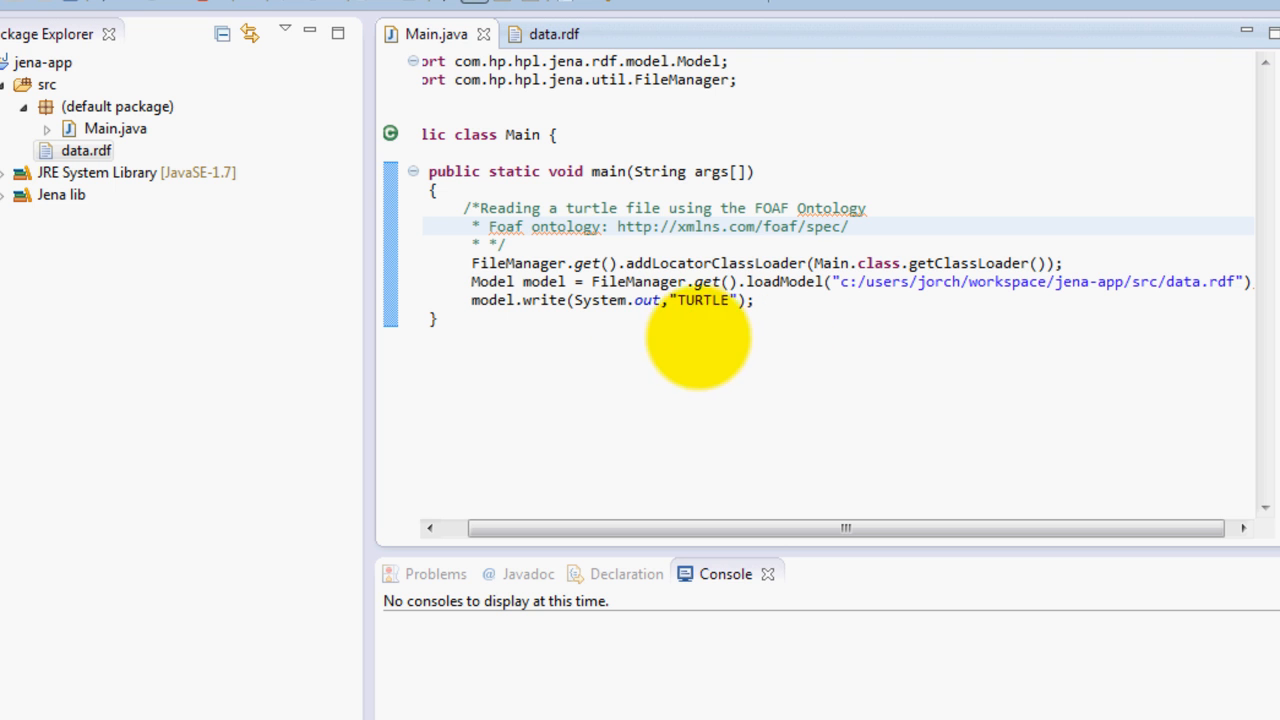
{"action": "mouse_move", "coordinate": [695, 300]}
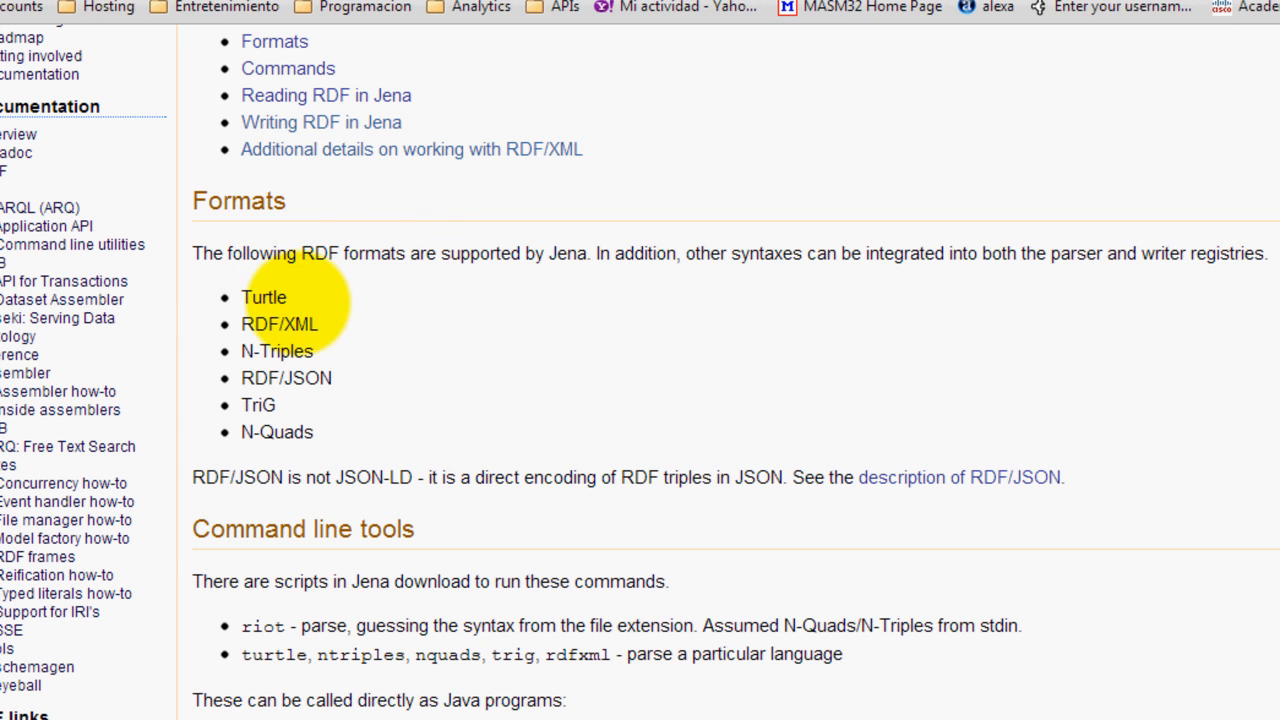
{"action": "double_click", "coordinate": [279, 323]}
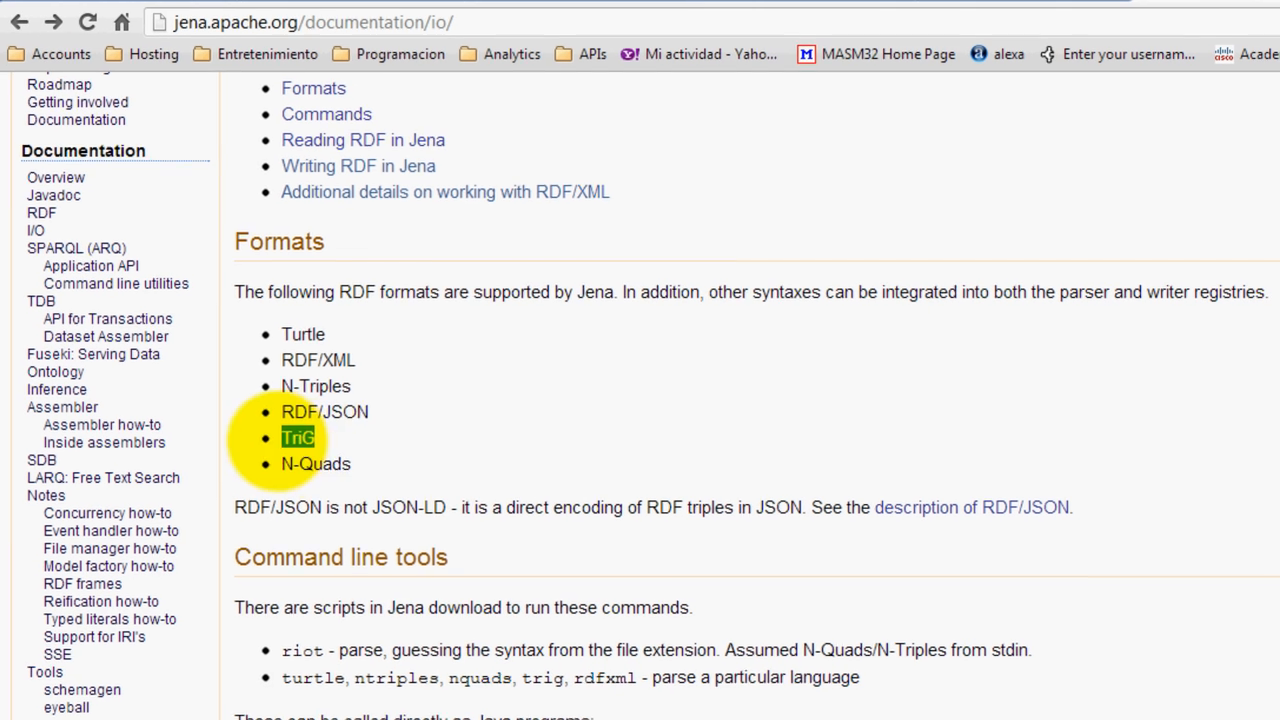
{"action": "mouse_move", "coordinate": [553, 376]}
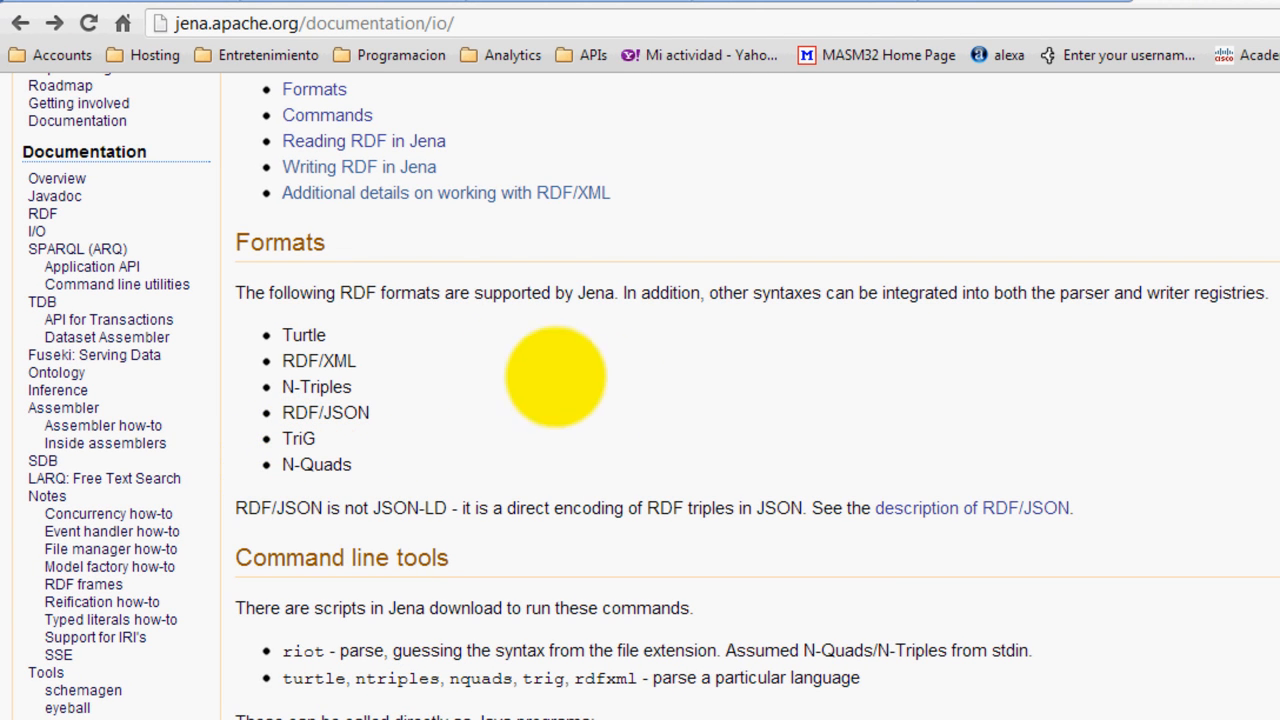
{"action": "mouse_move", "coordinate": [522, 408]}
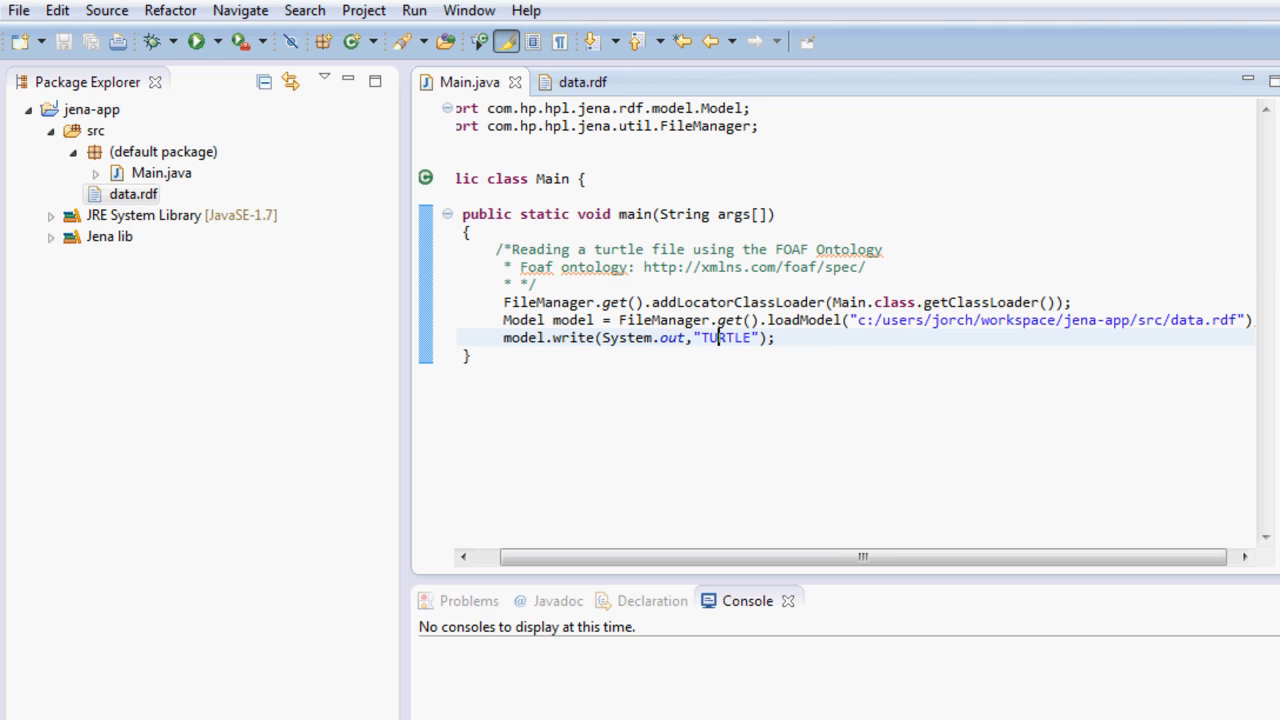
Compare the TURTLE argument in model.write with the data.rdf file, ending back in Main.java
{"action": "left_click", "coordinate": [576, 82]}
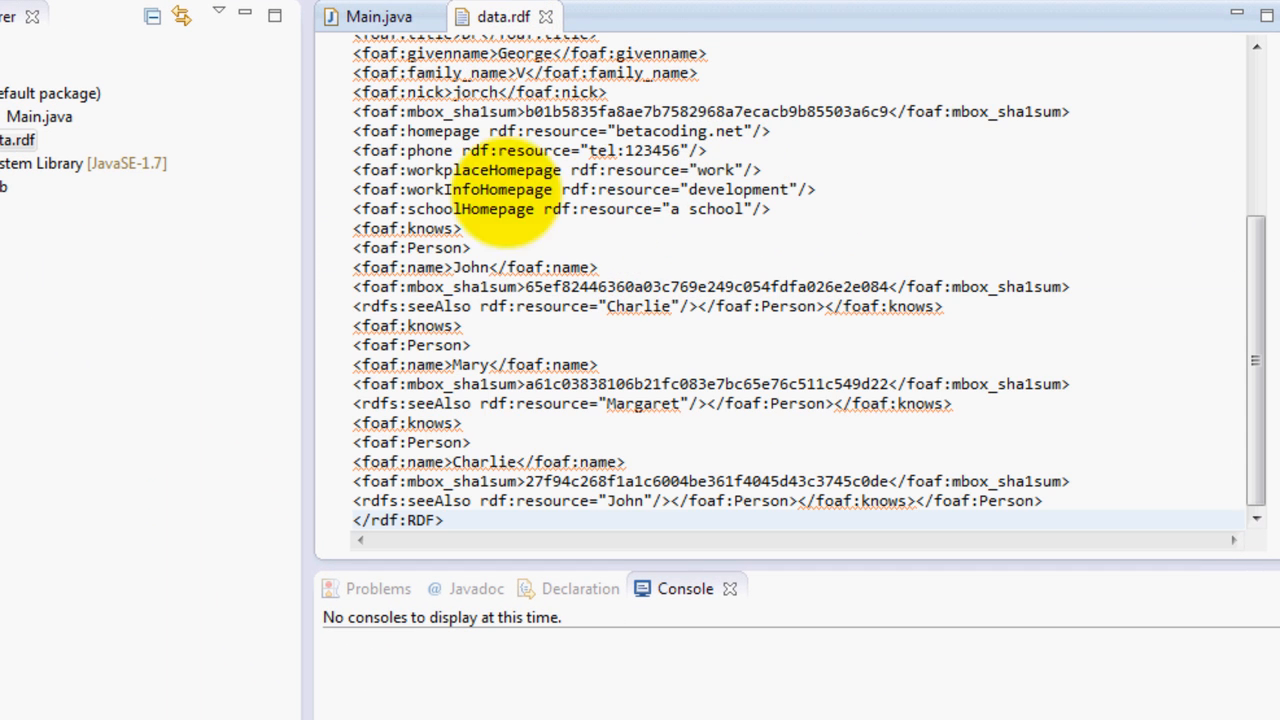
{"action": "left_click", "coordinate": [380, 16]}
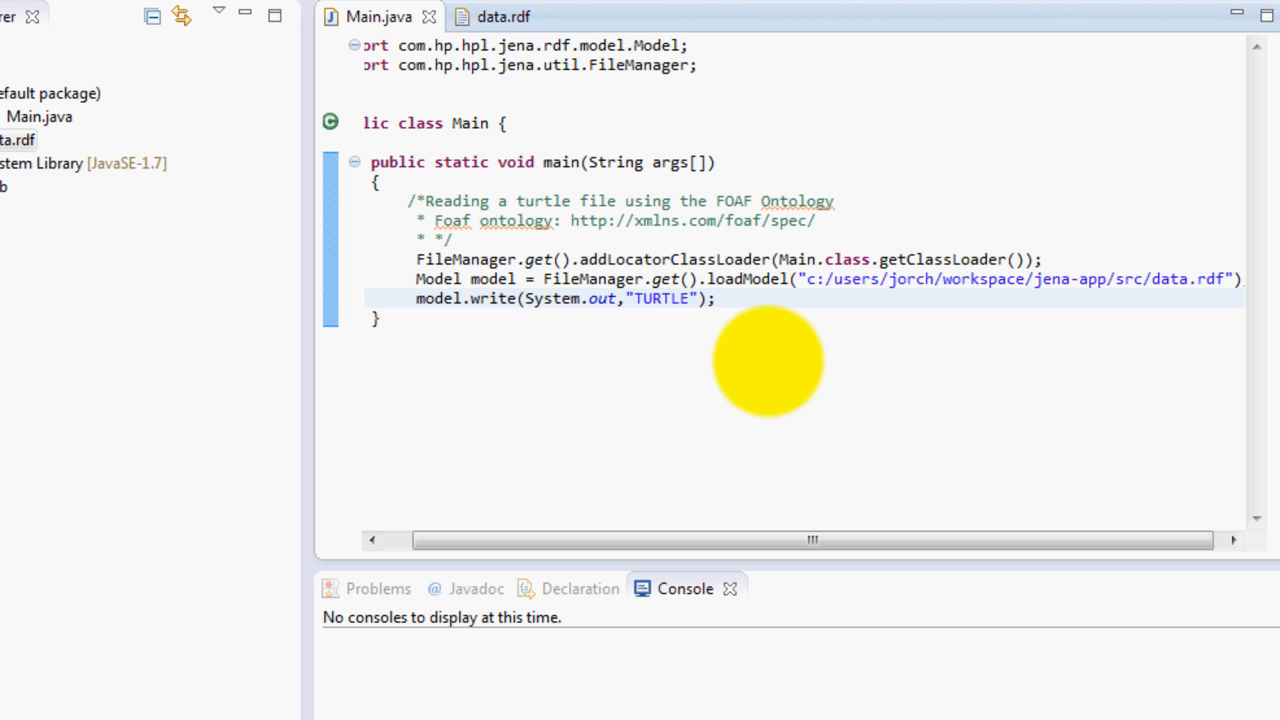
{"action": "left_click", "coordinate": [652, 302]}
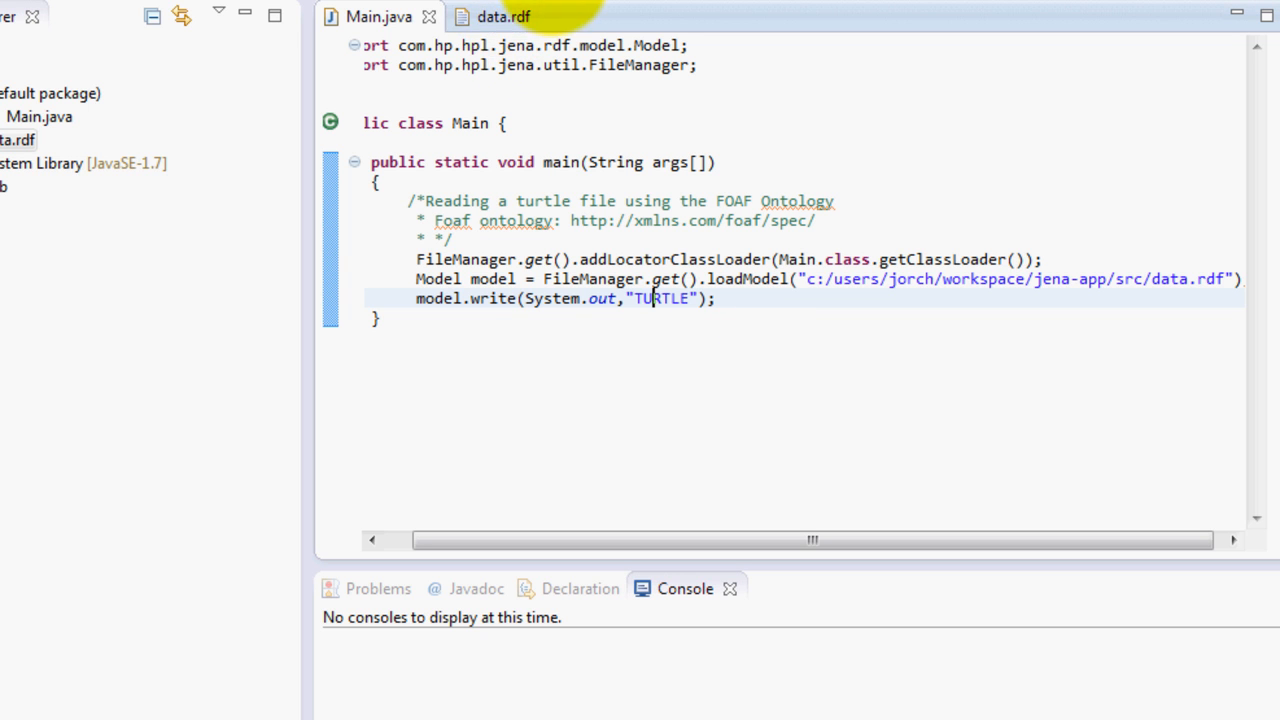
{"action": "left_click", "coordinate": [518, 18]}
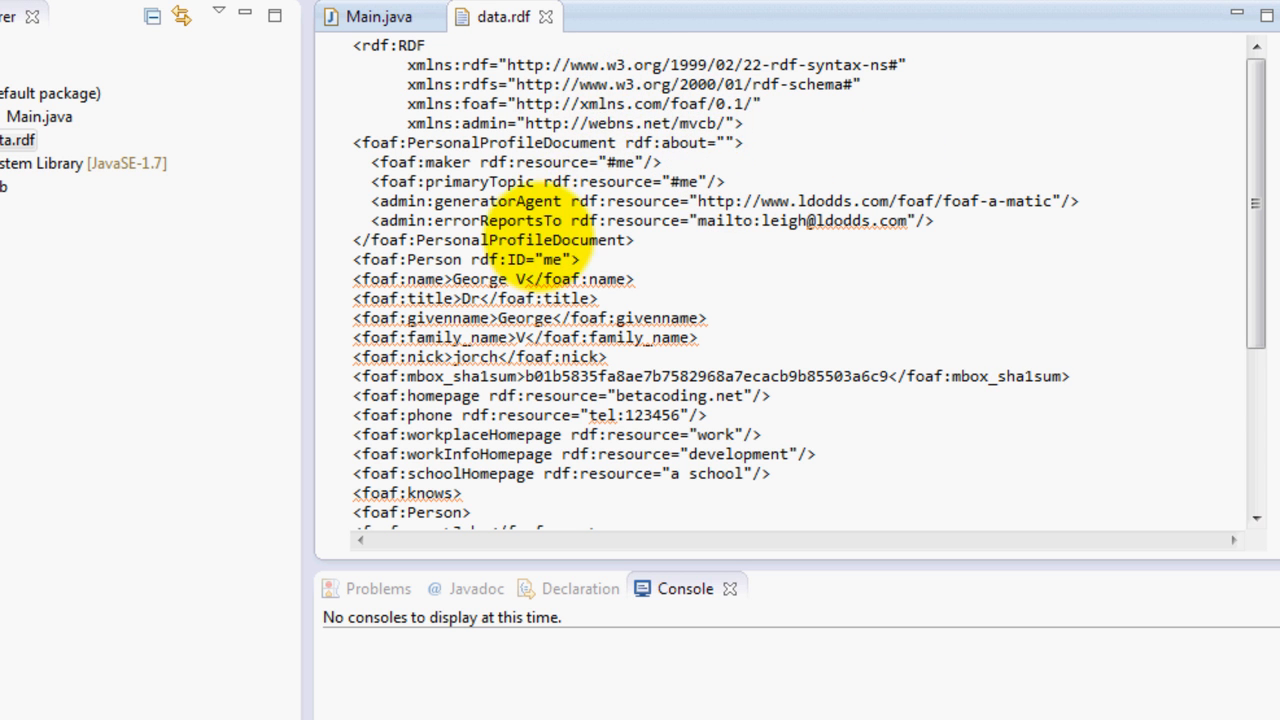
{"action": "scroll", "scroll_direction": "down", "scroll_amount": 3}
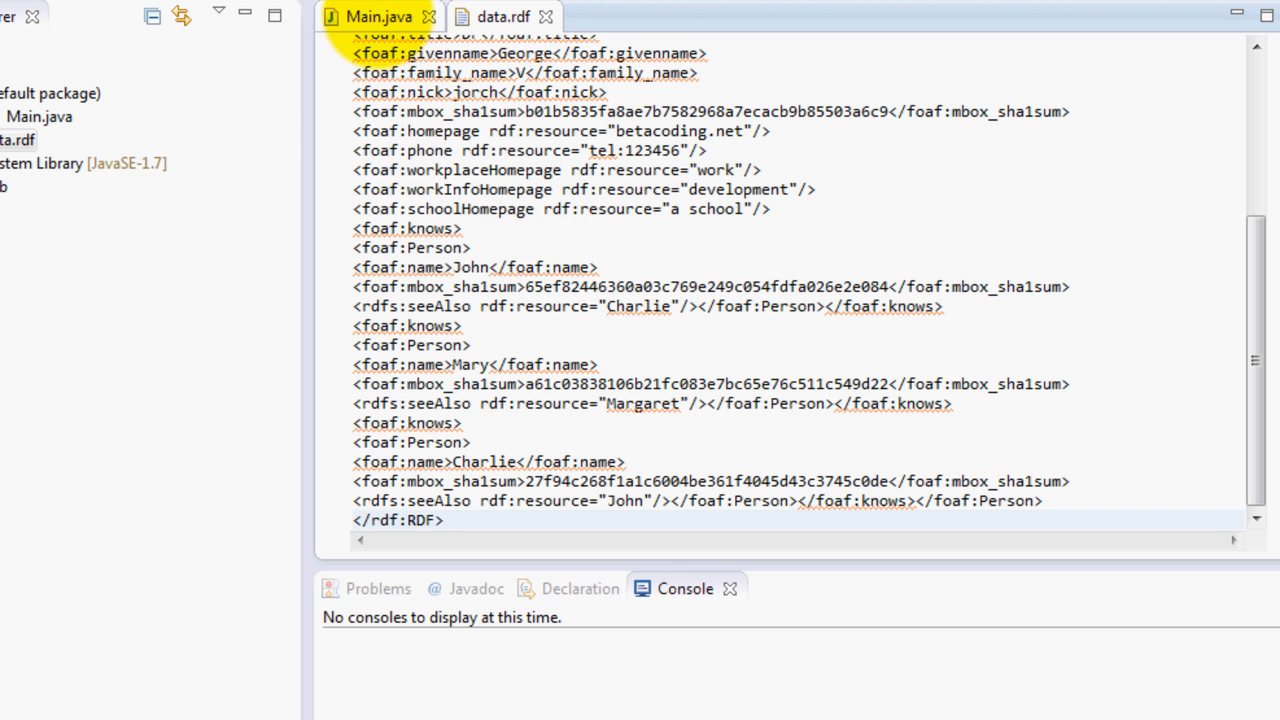
{"action": "left_click", "coordinate": [371, 17]}
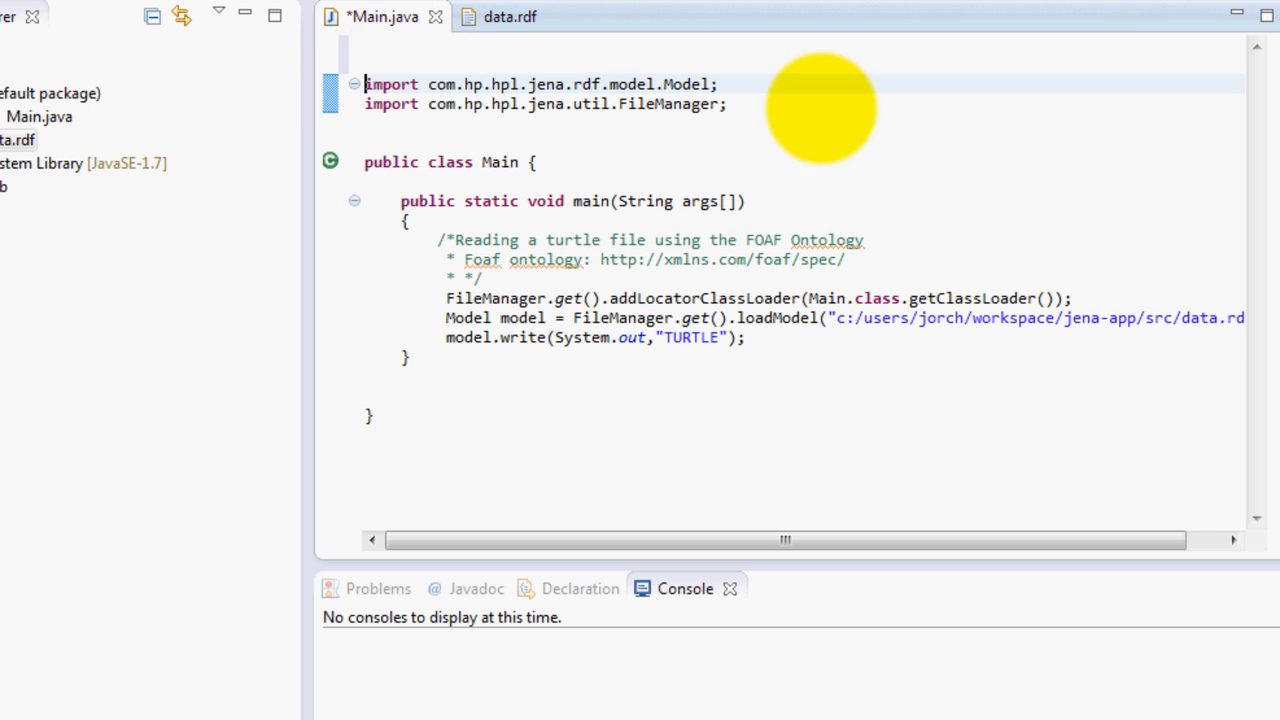
{"action": "double_click", "coordinate": [482, 298]}
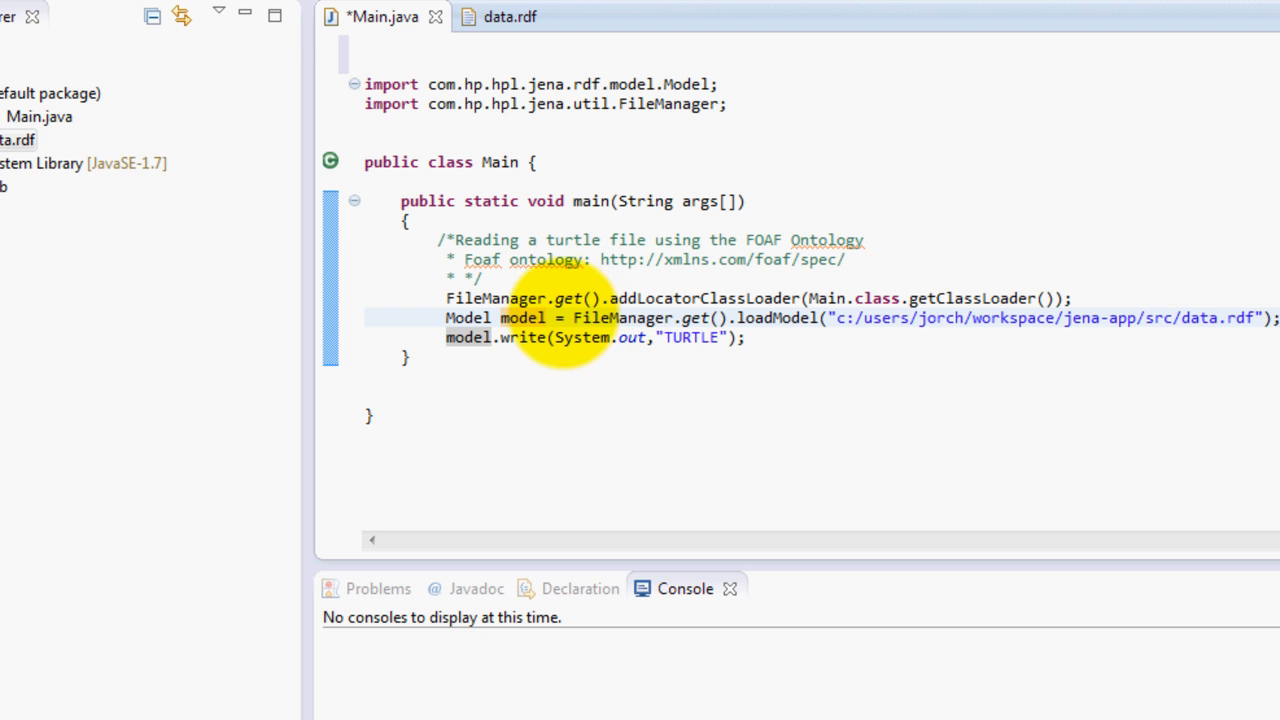
{"action": "double_click", "coordinate": [620, 318]}
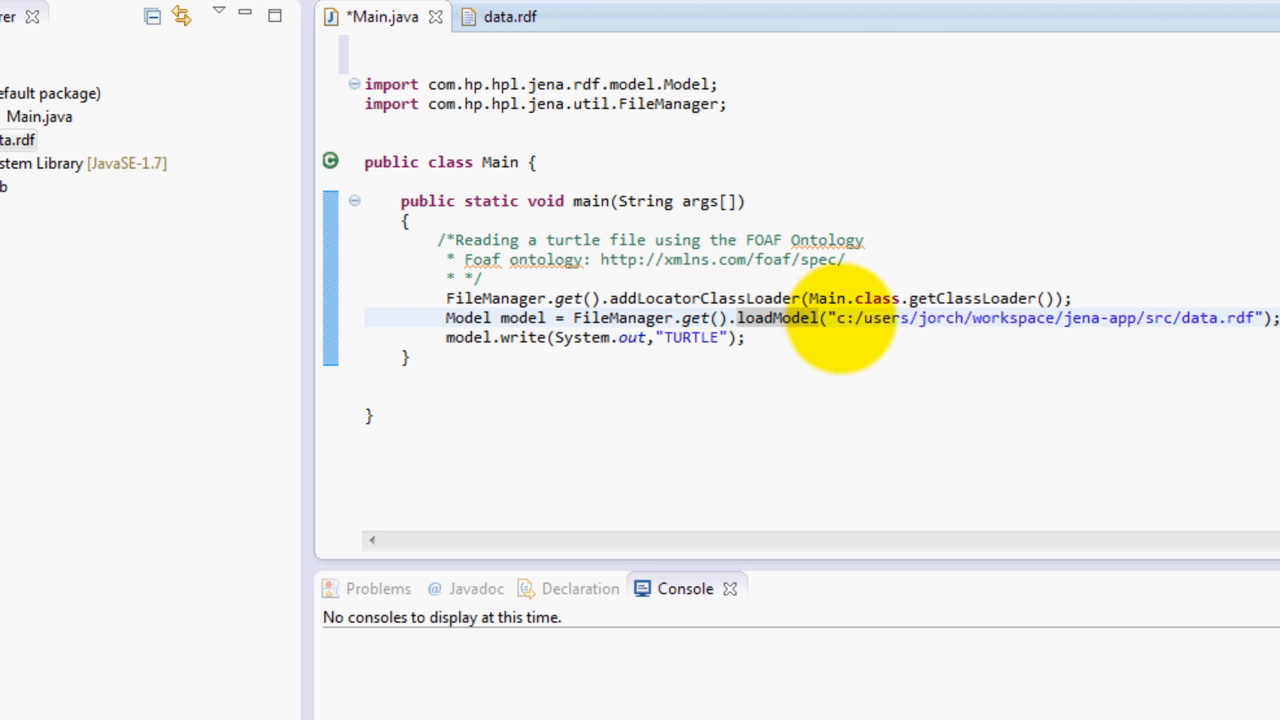
{"action": "left_click_drag", "start_coordinate": [825, 318], "coordinate": [1265, 318]}
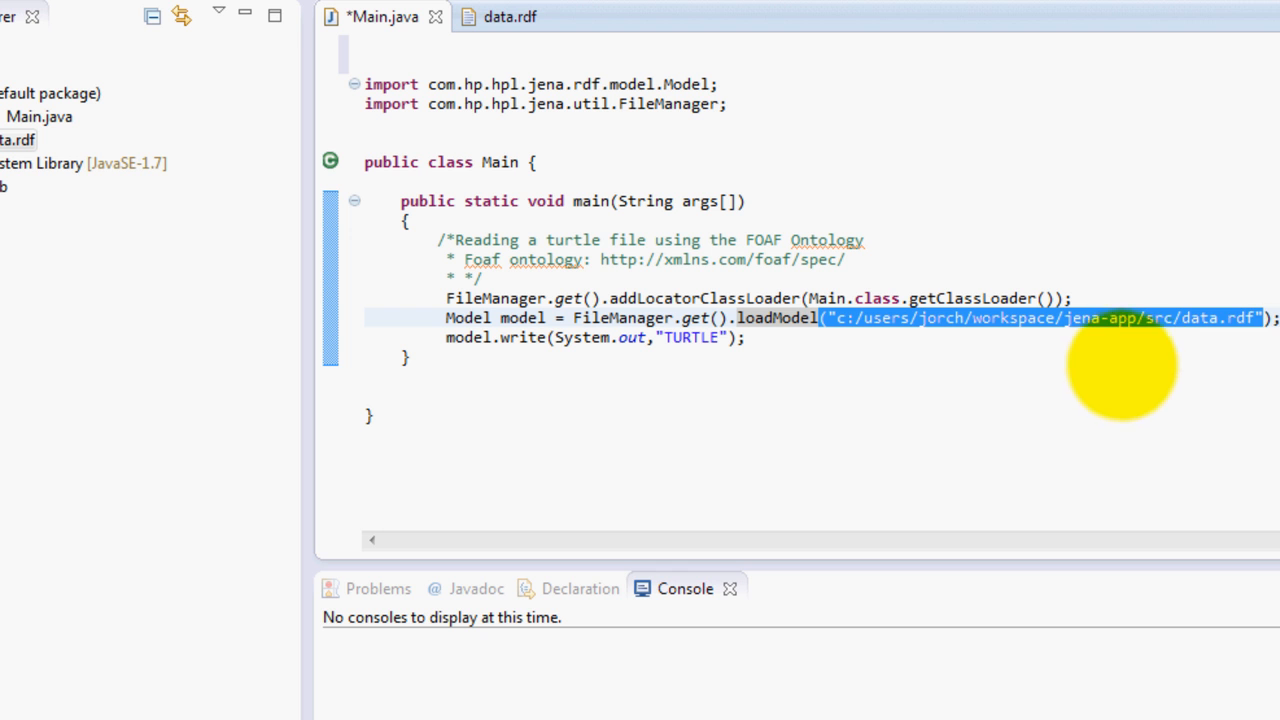
{"action": "mouse_move", "coordinate": [265, 135]}
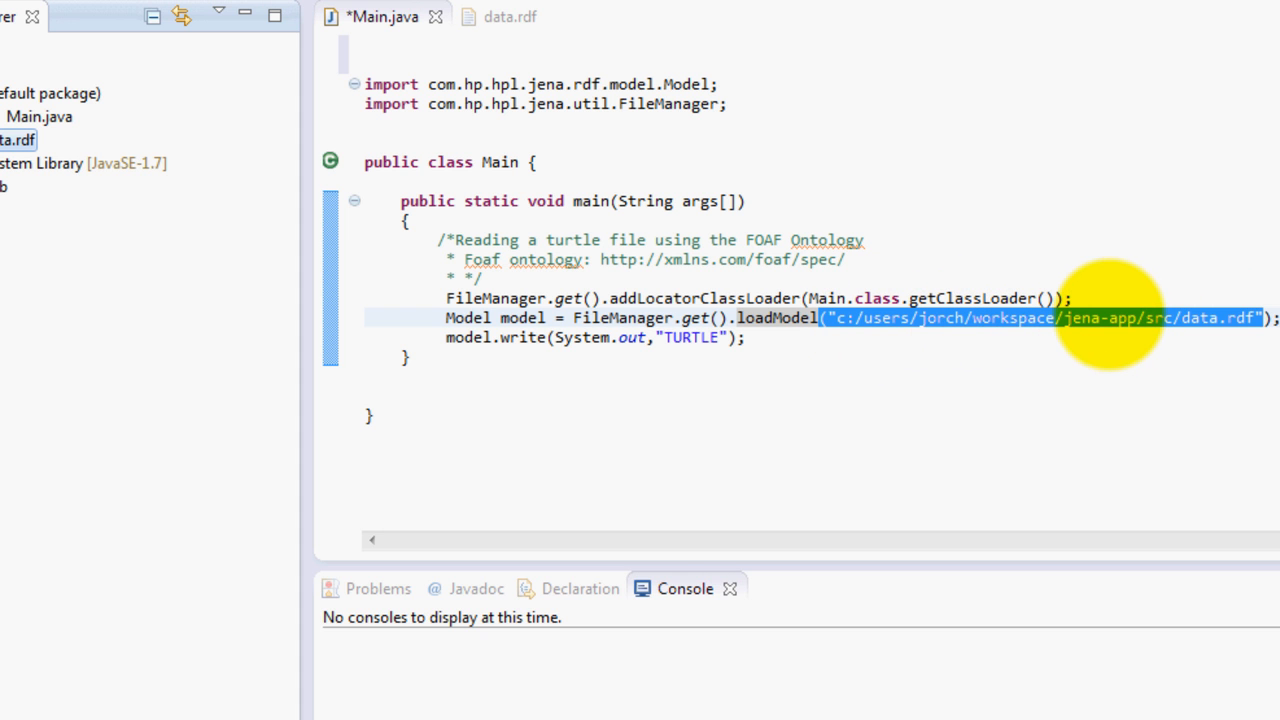
{"action": "mouse_move", "coordinate": [1140, 355]}
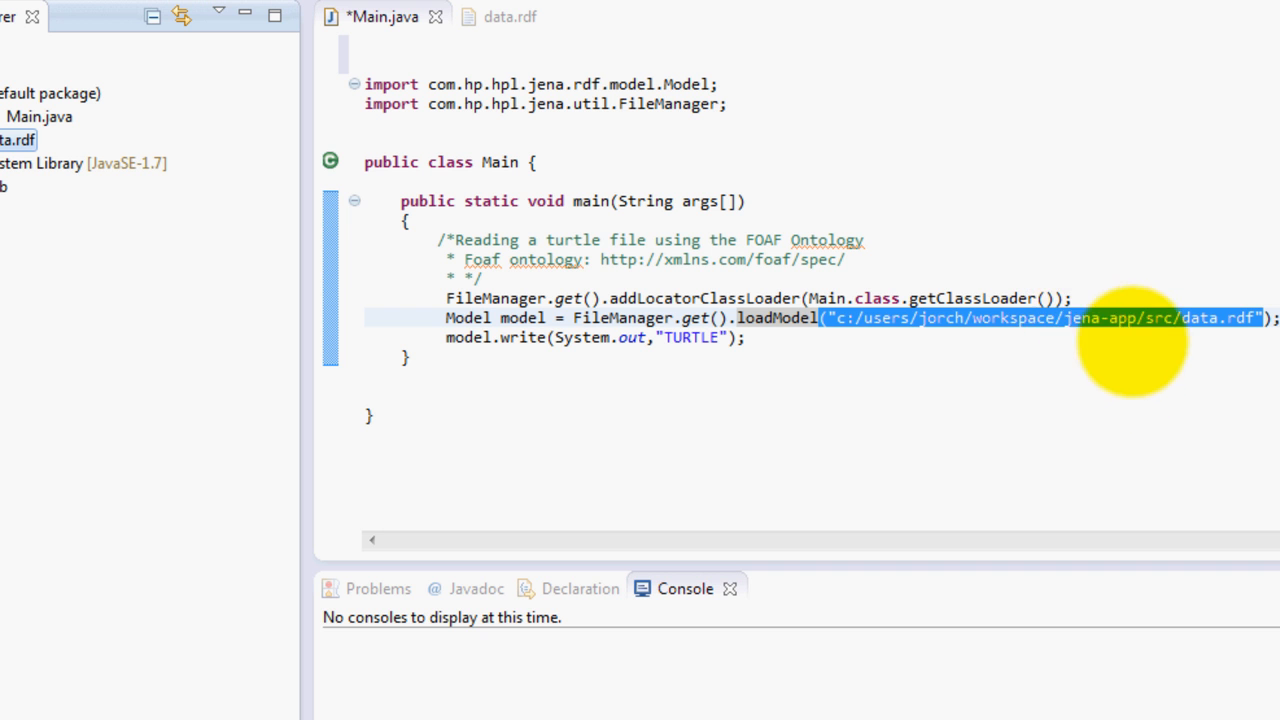
{"action": "mouse_move", "coordinate": [1105, 272]}
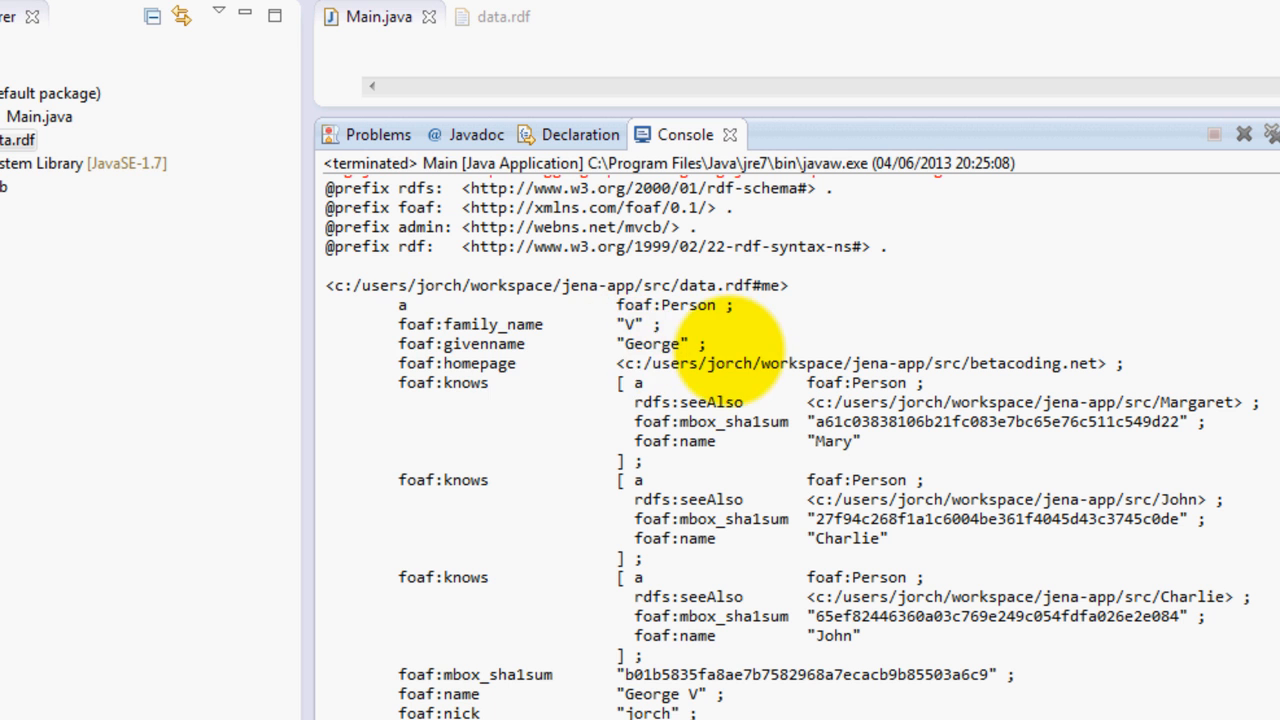
{"action": "mouse_move", "coordinate": [835, 280]}
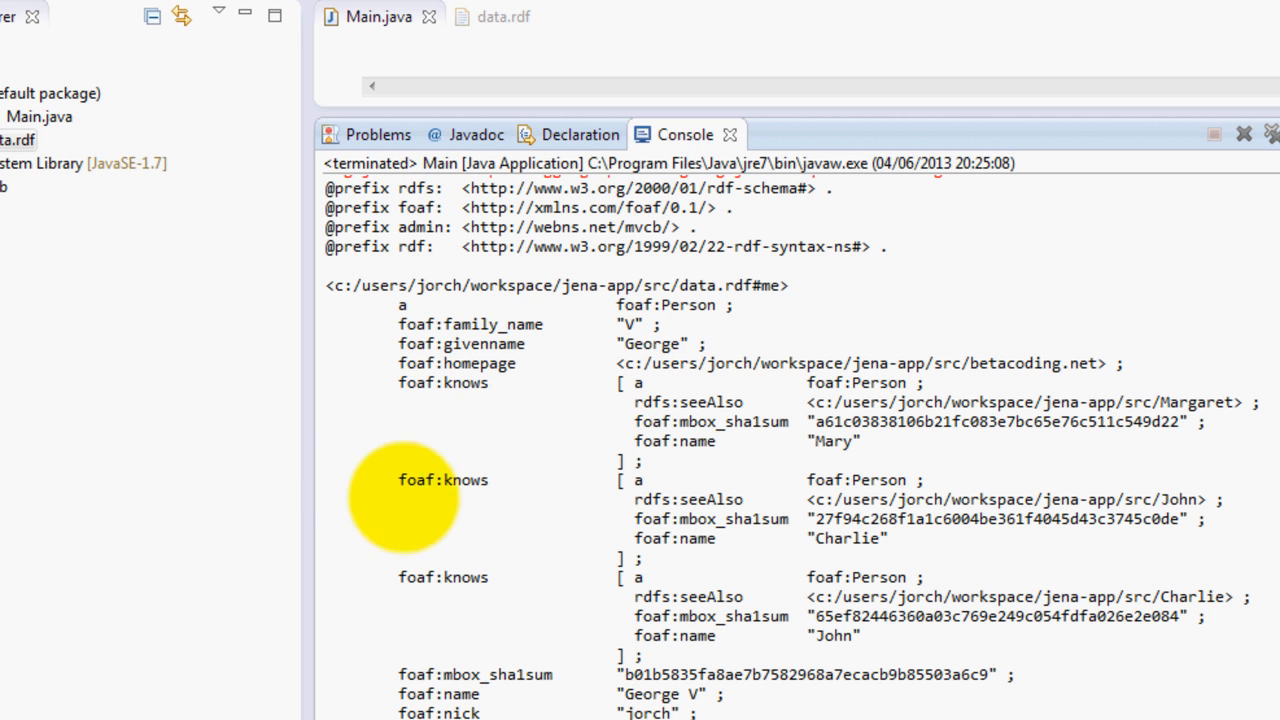
{"action": "mouse_move", "coordinate": [745, 460]}
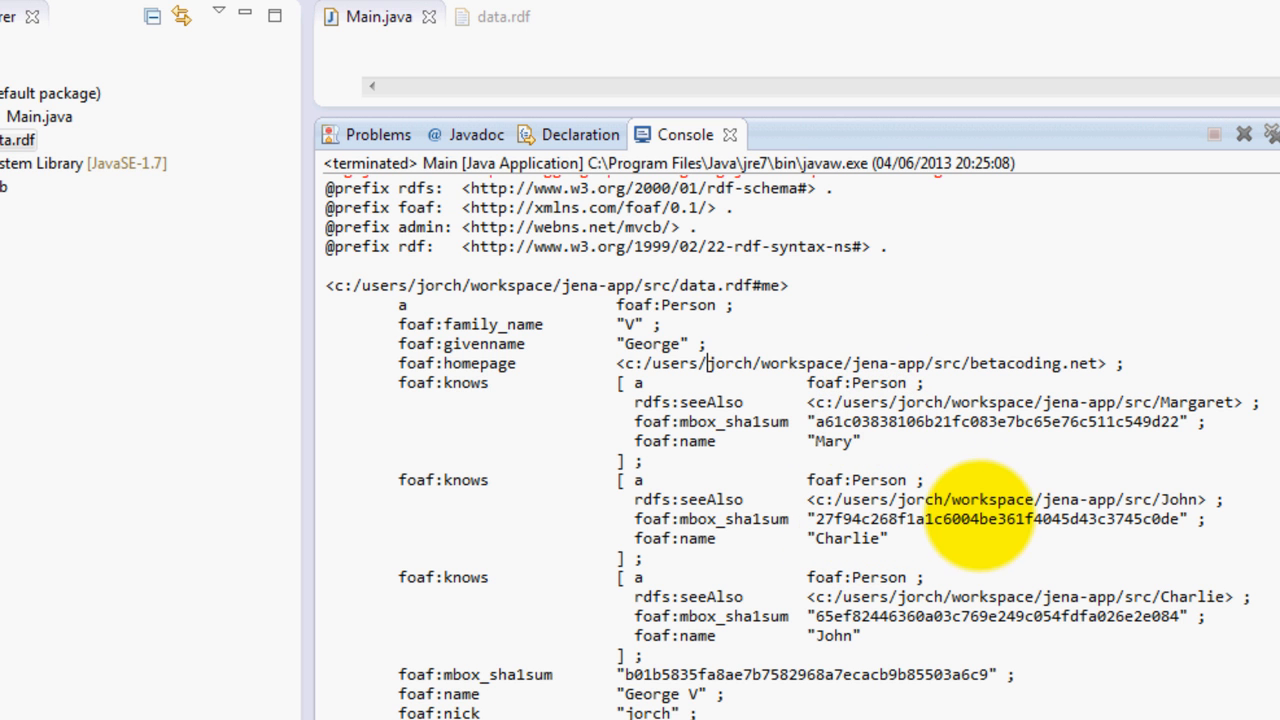
{"action": "scroll", "scroll_direction": "down", "scroll_amount": 3}
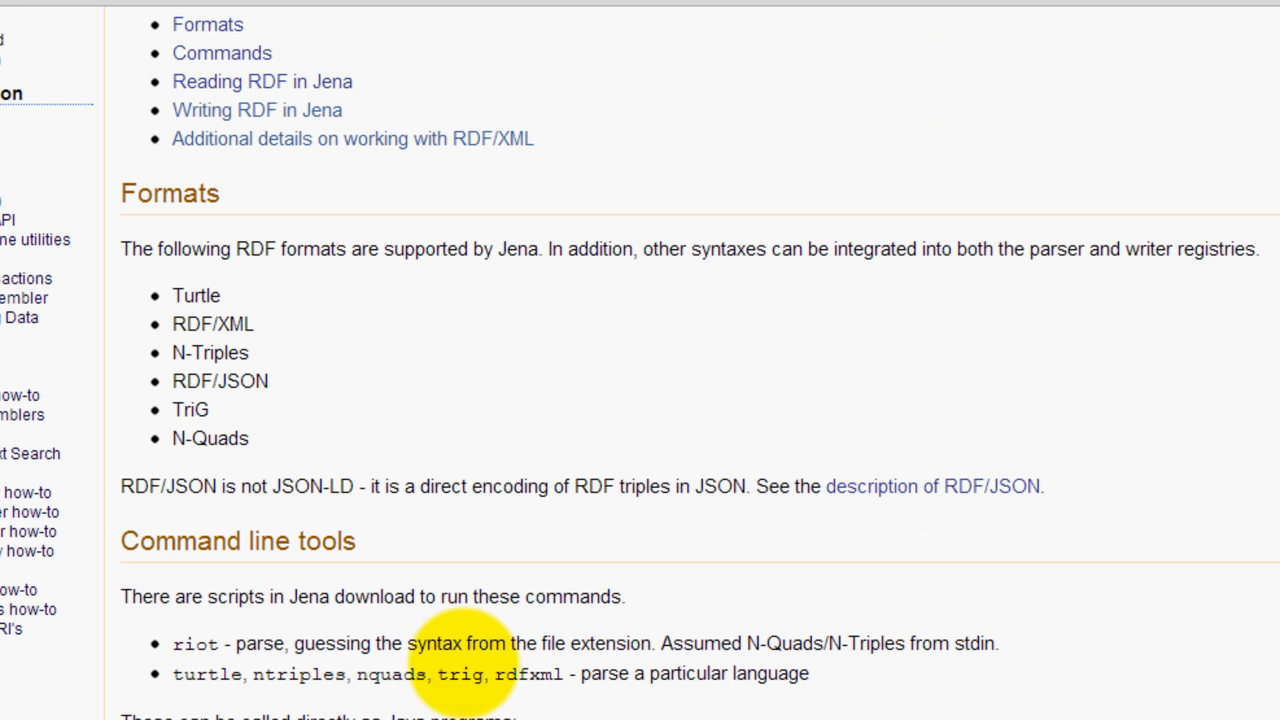
Replace TURTLE with RDF/JSON in model.write and scroll the console's JSON output after running
{"action": "double_click", "coordinate": [220, 381]}
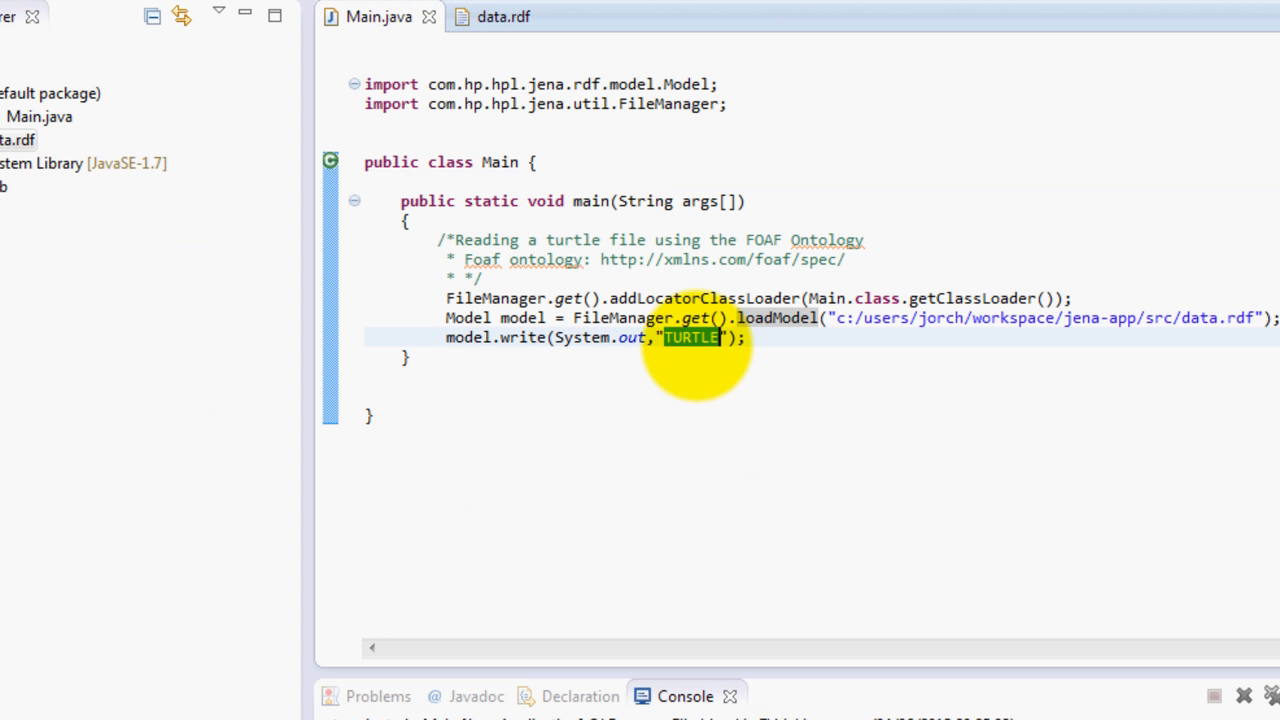
{"action": "type", "text": "RDF"}
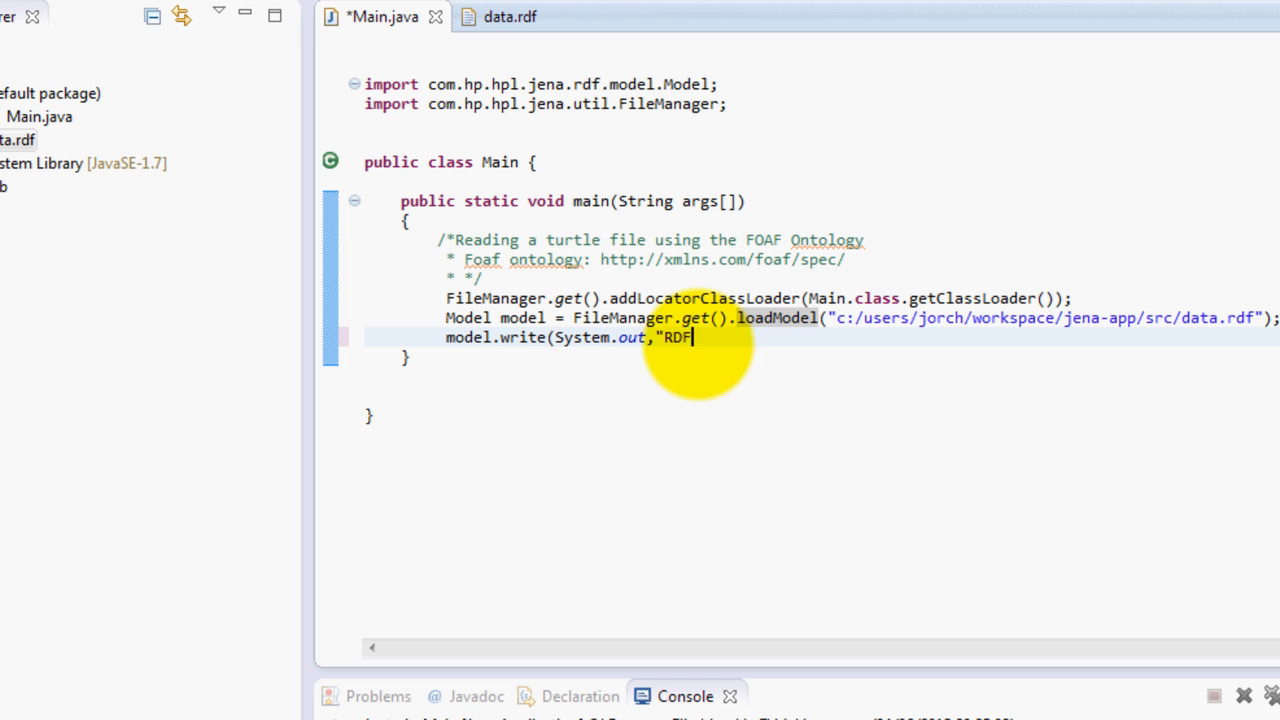
{"action": "type", "text": "/"}
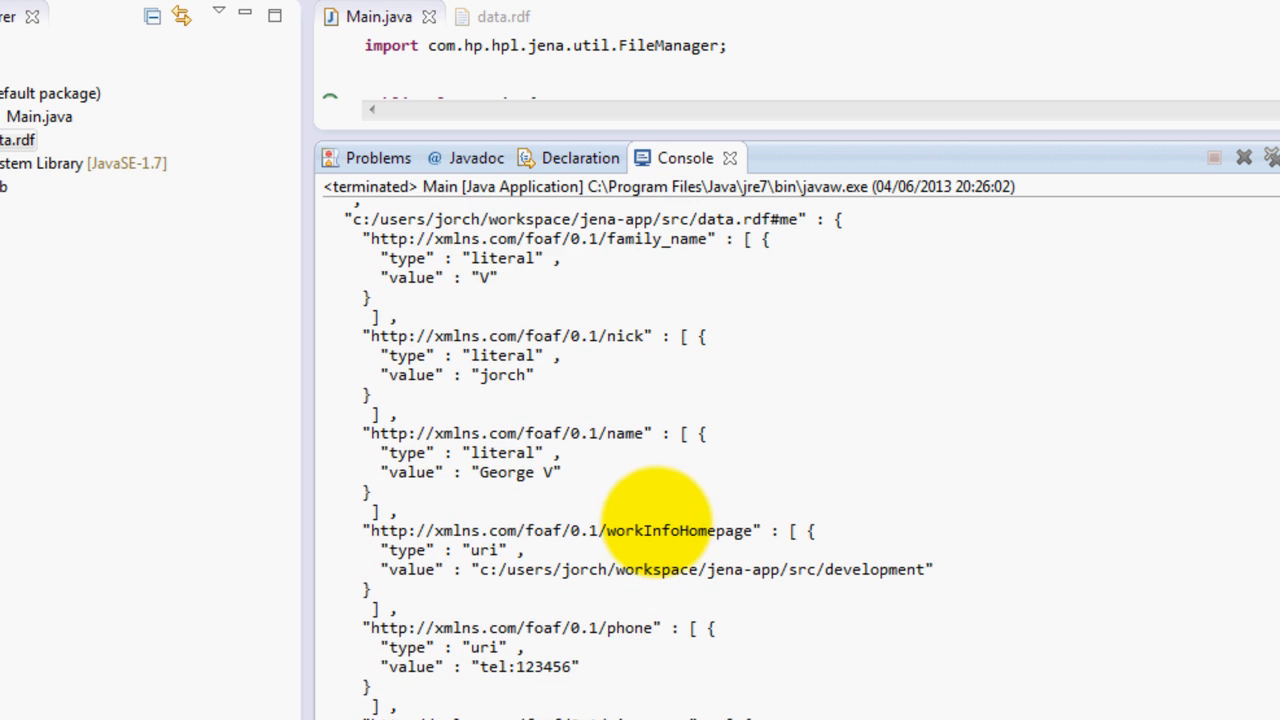
{"action": "scroll", "scroll_direction": "down", "scroll_amount": 3}
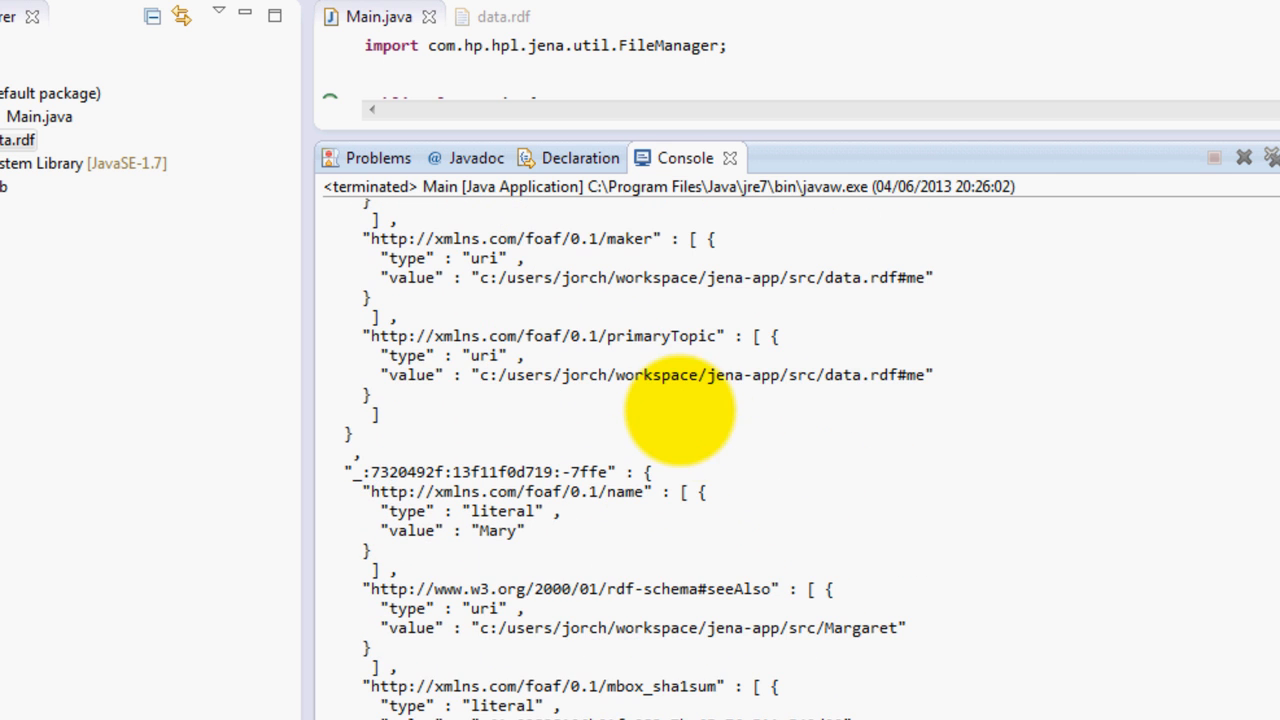
{"action": "scroll", "scroll_direction": "down", "scroll_amount": 3}
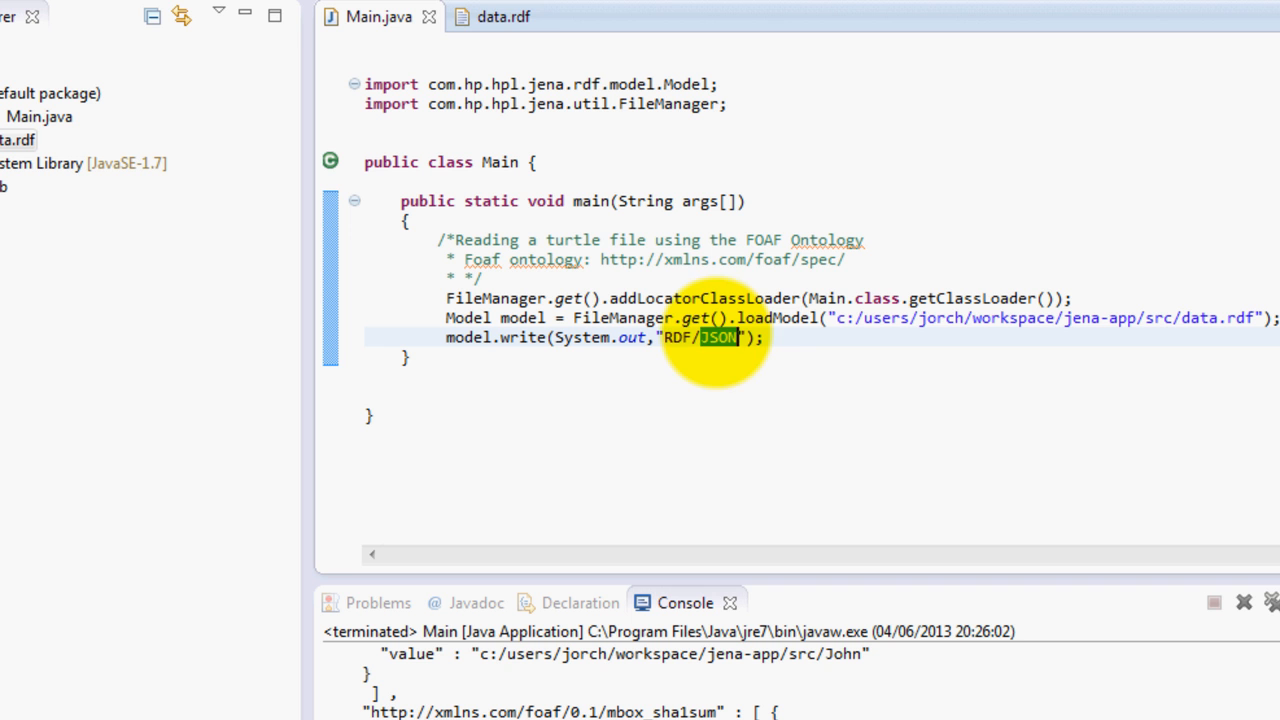
Change the model.write format to RDF/XML, mark RDF/JSON in the formats list and select System.out
{"action": "type", "text": "XML"}
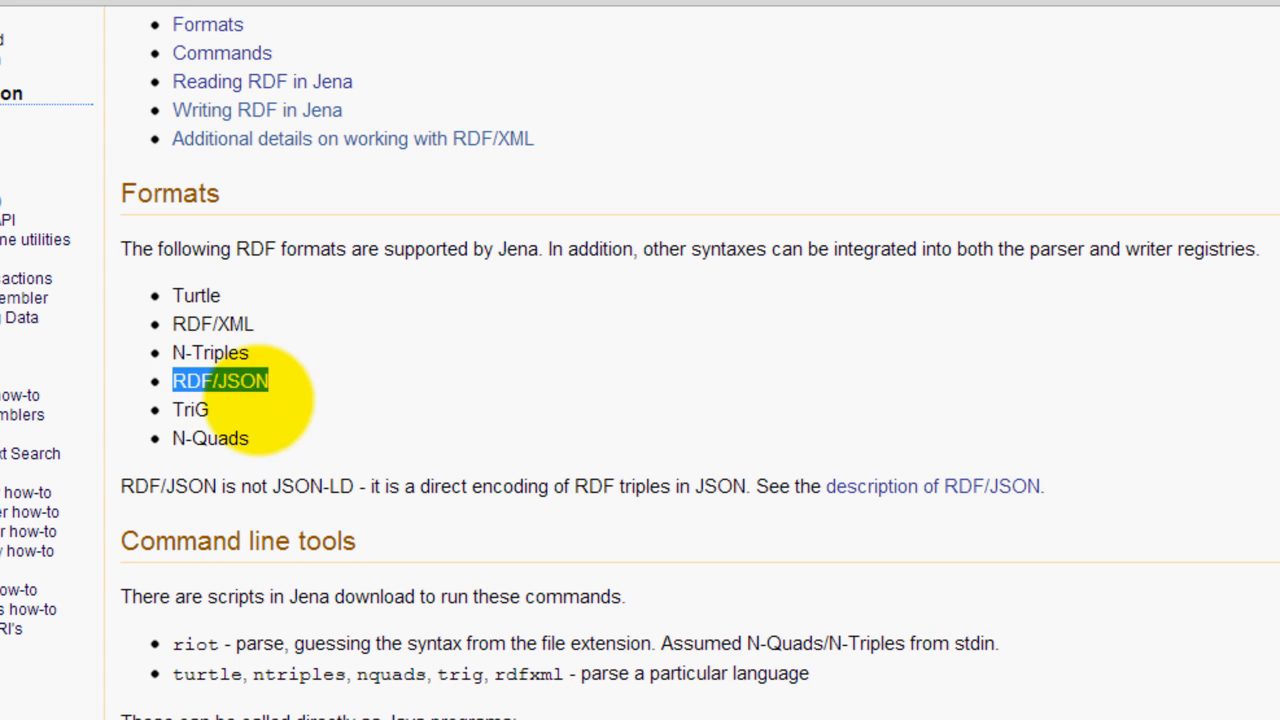
{"action": "left_click_drag", "start_coordinate": [222, 380], "coordinate": [222, 438]}
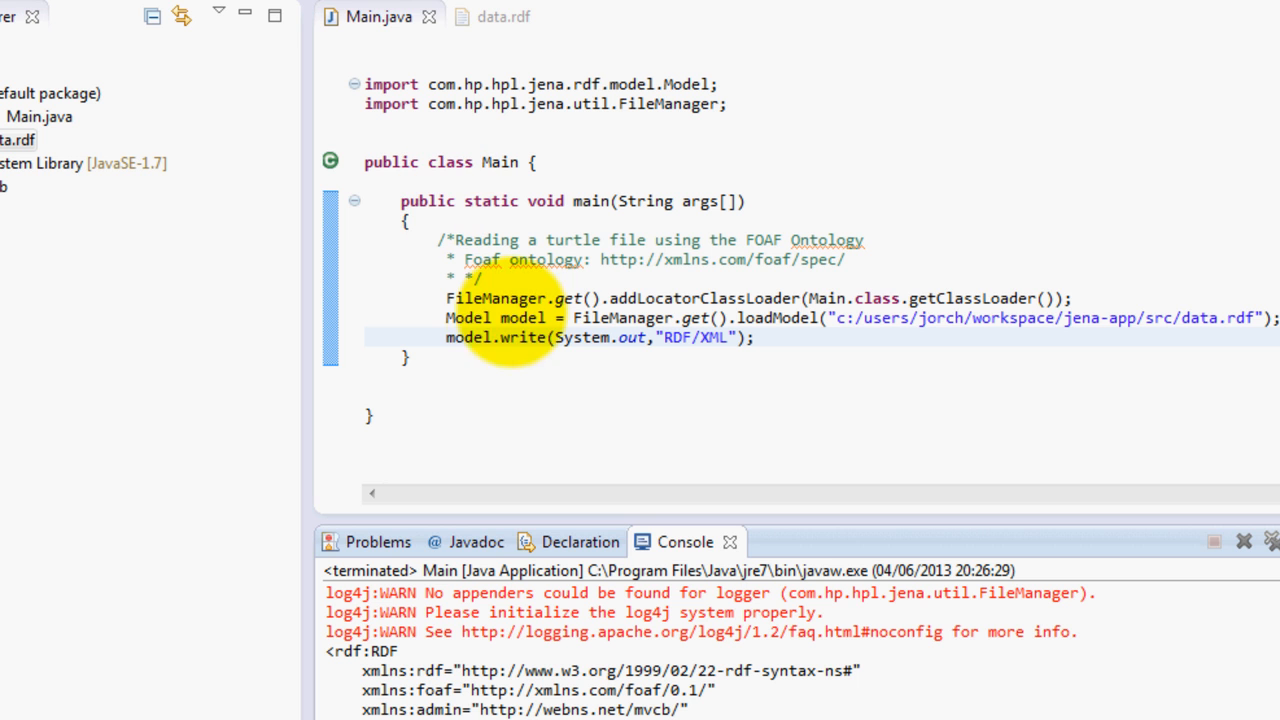
{"action": "double_click", "coordinate": [523, 338]}
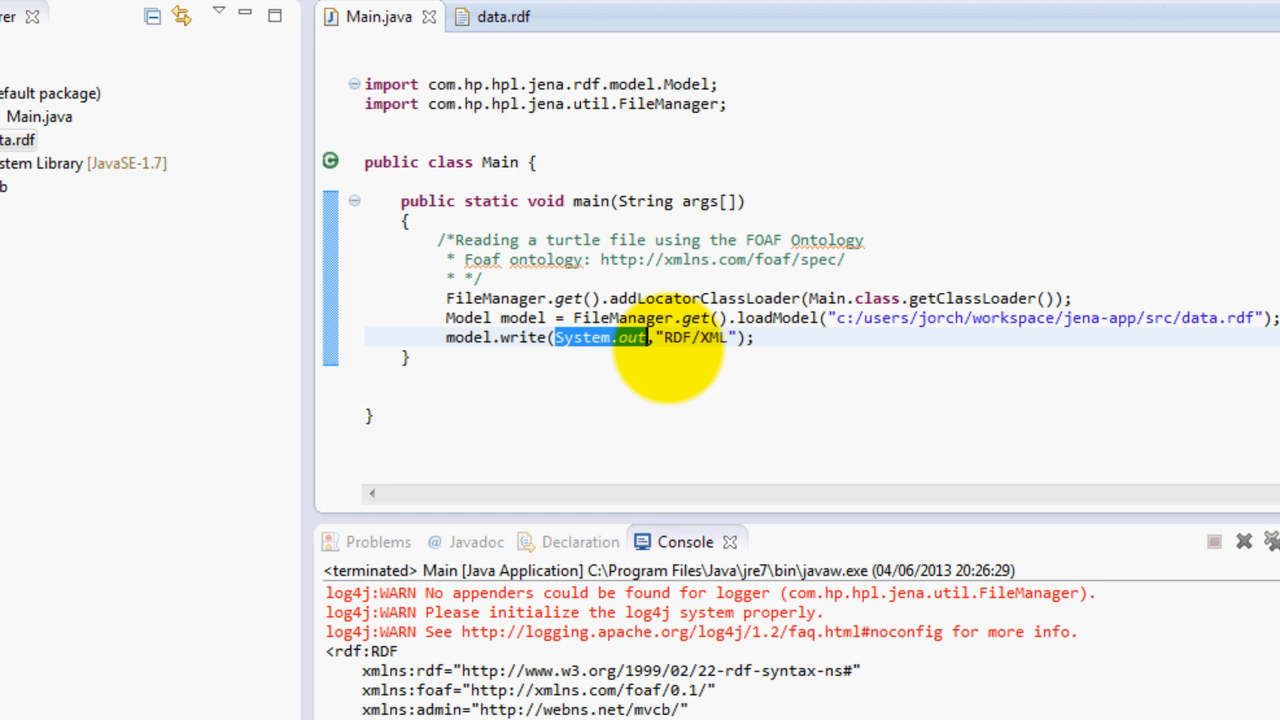
{"action": "left_click", "coordinate": [612, 337]}
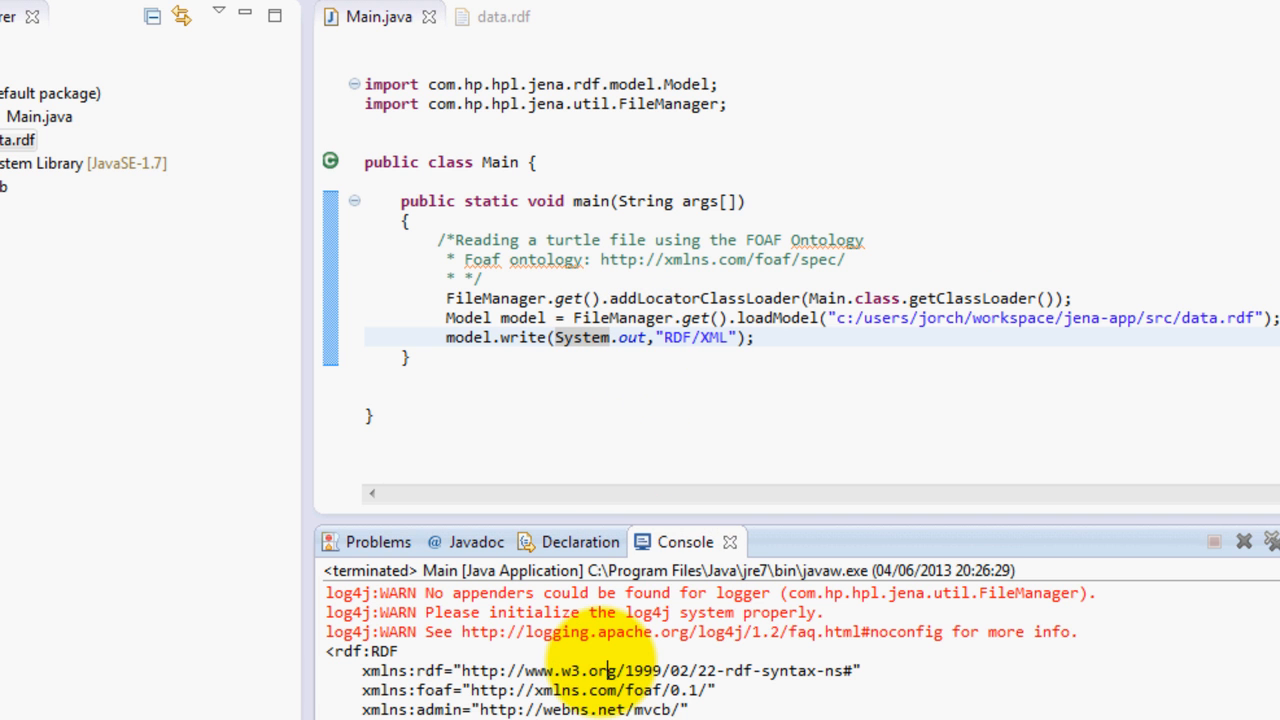
{"action": "scroll", "scroll_direction": "down", "scroll_amount": 3}
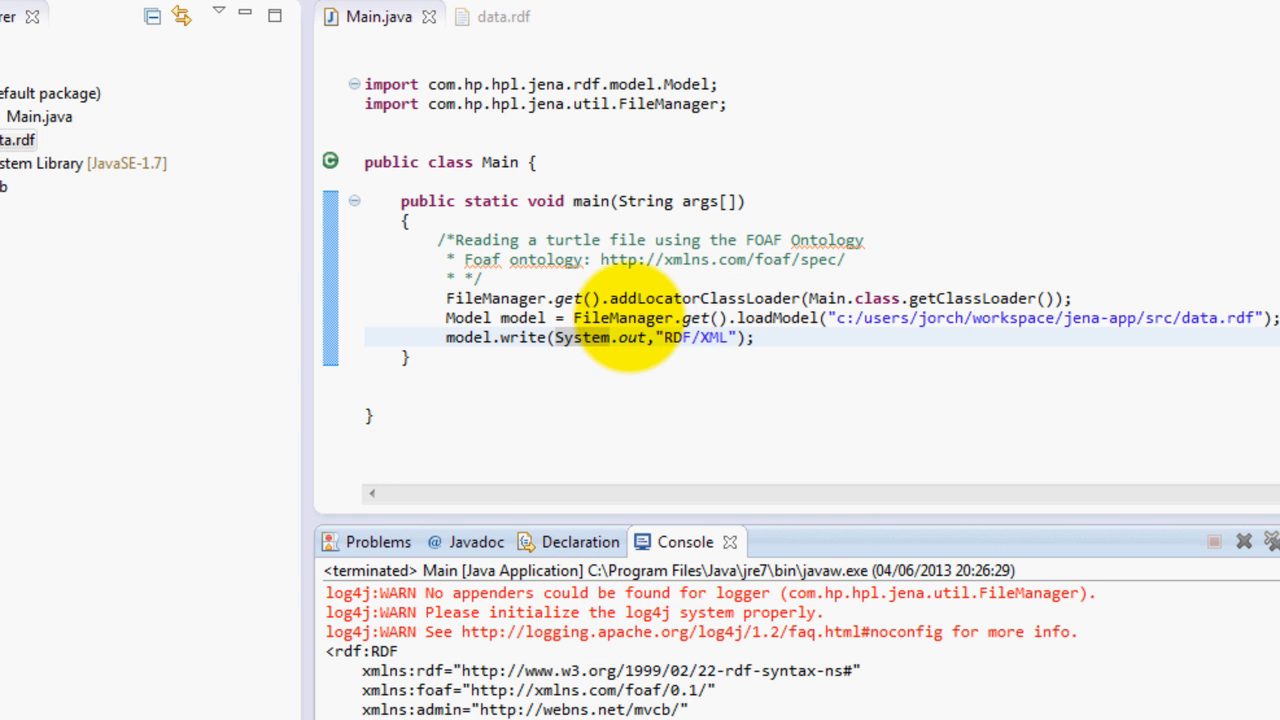
{"action": "left_click", "coordinate": [693, 337]}
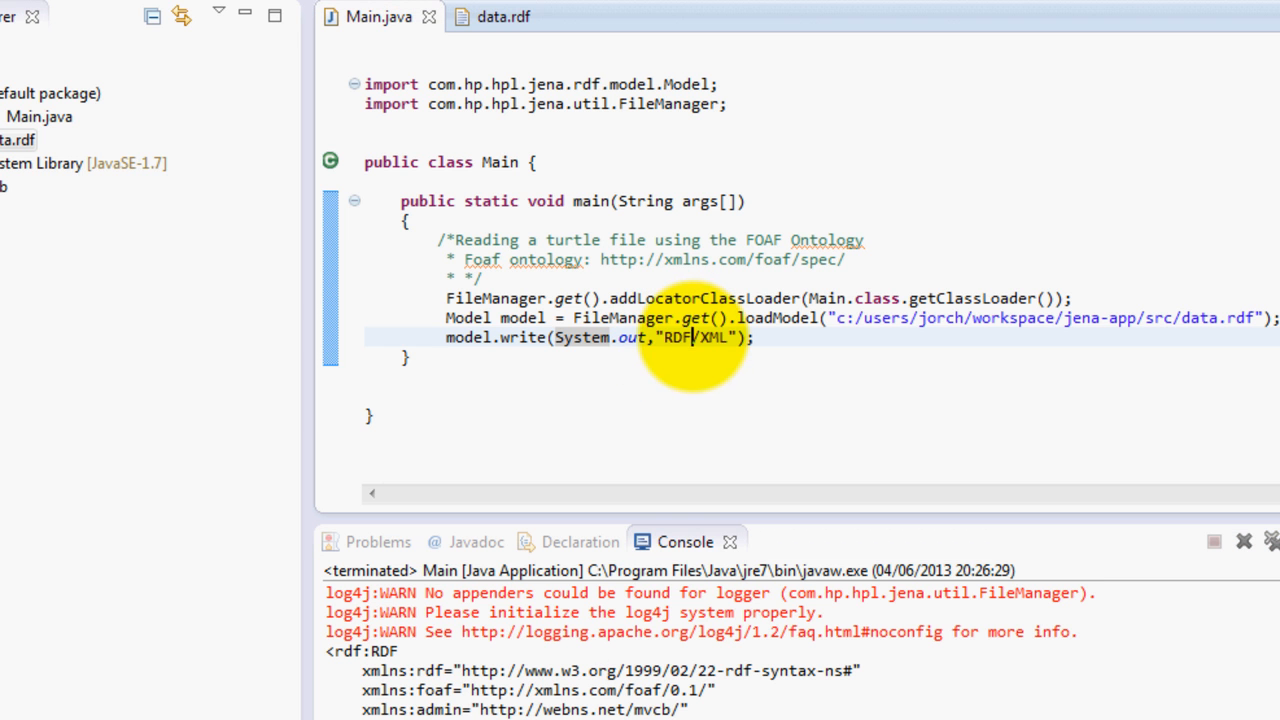
{"action": "double_click", "coordinate": [719, 337]}
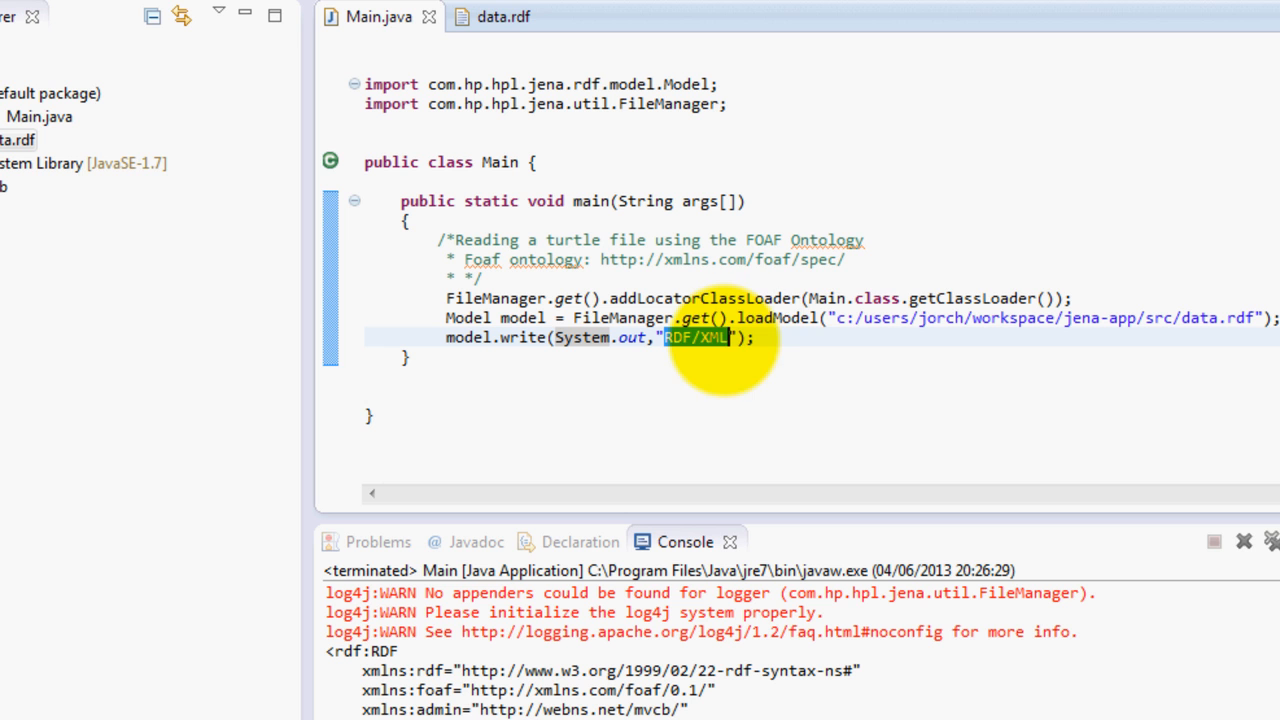
{"action": "mouse_move", "coordinate": [775, 370]}
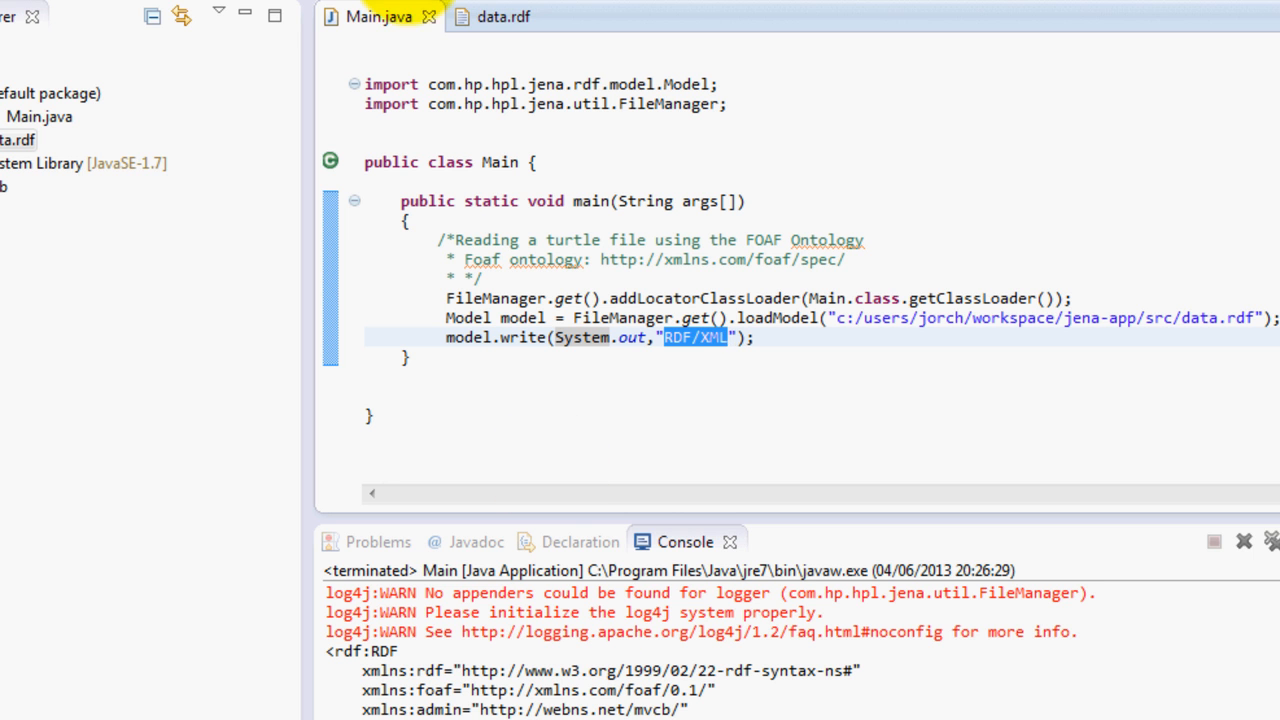
{"action": "mouse_move", "coordinate": [915, 330]}
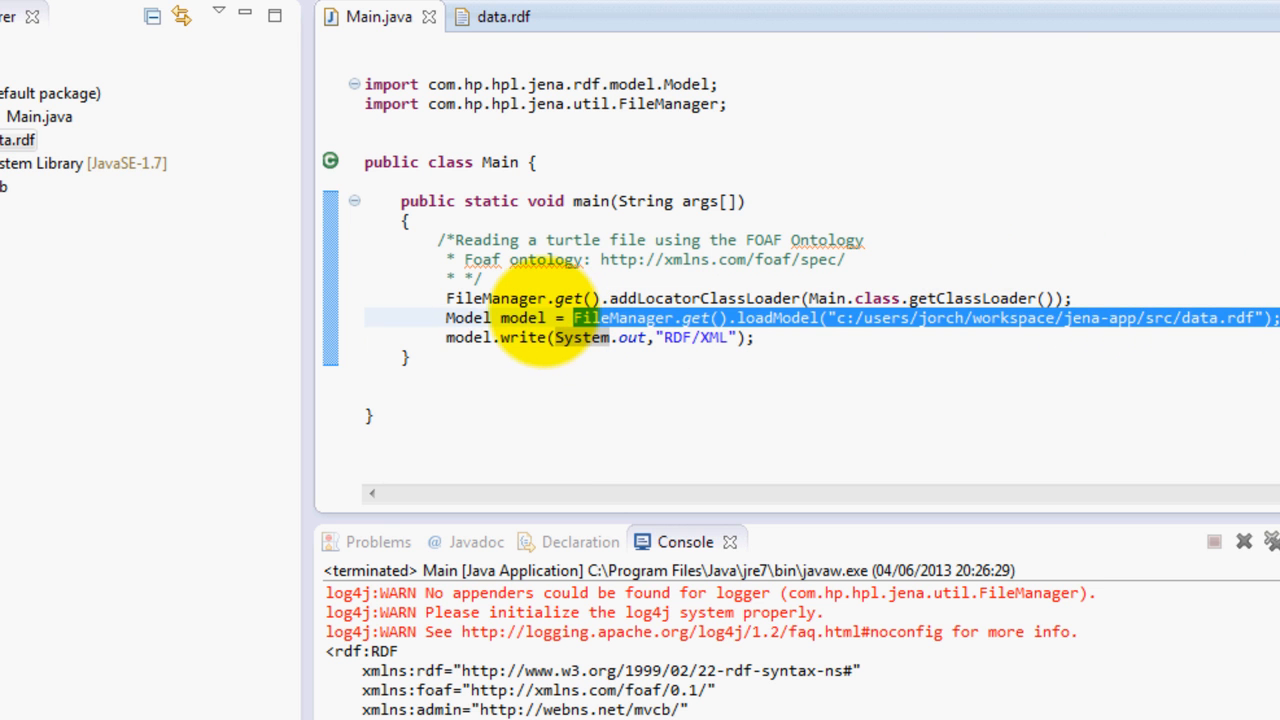
{"action": "double_click", "coordinate": [461, 338]}
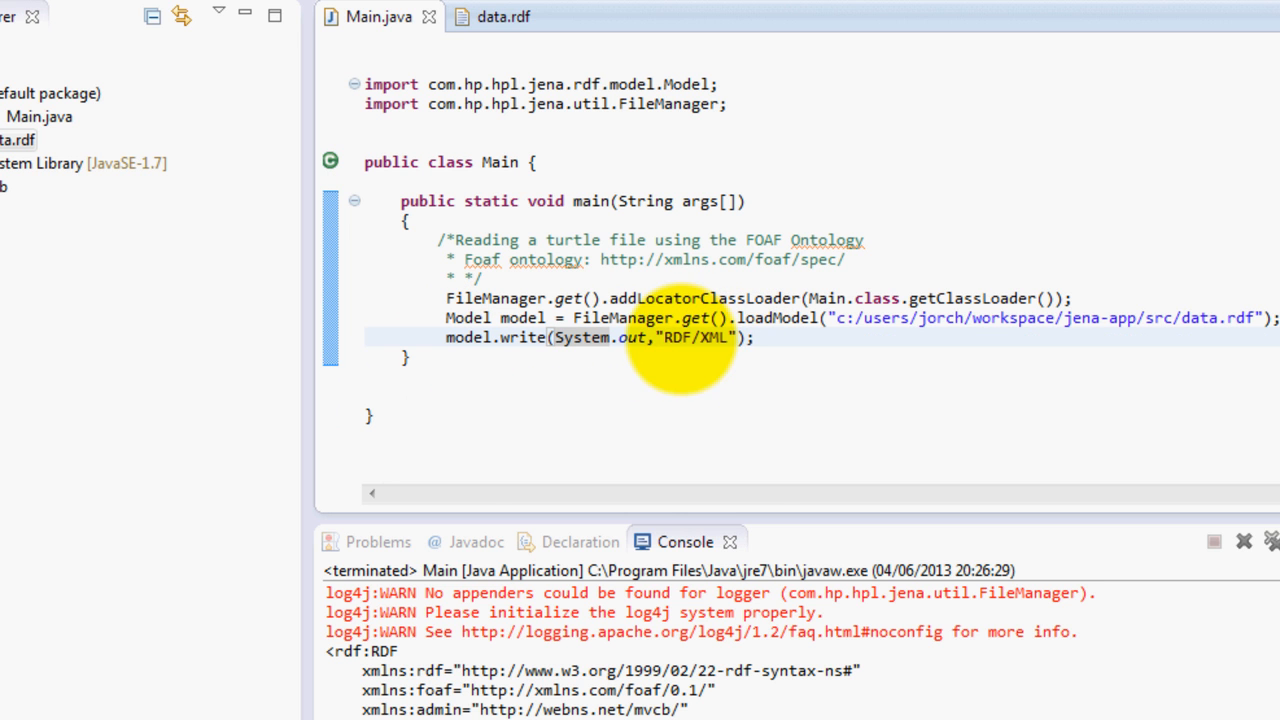
{"action": "double_click", "coordinate": [710, 337]}
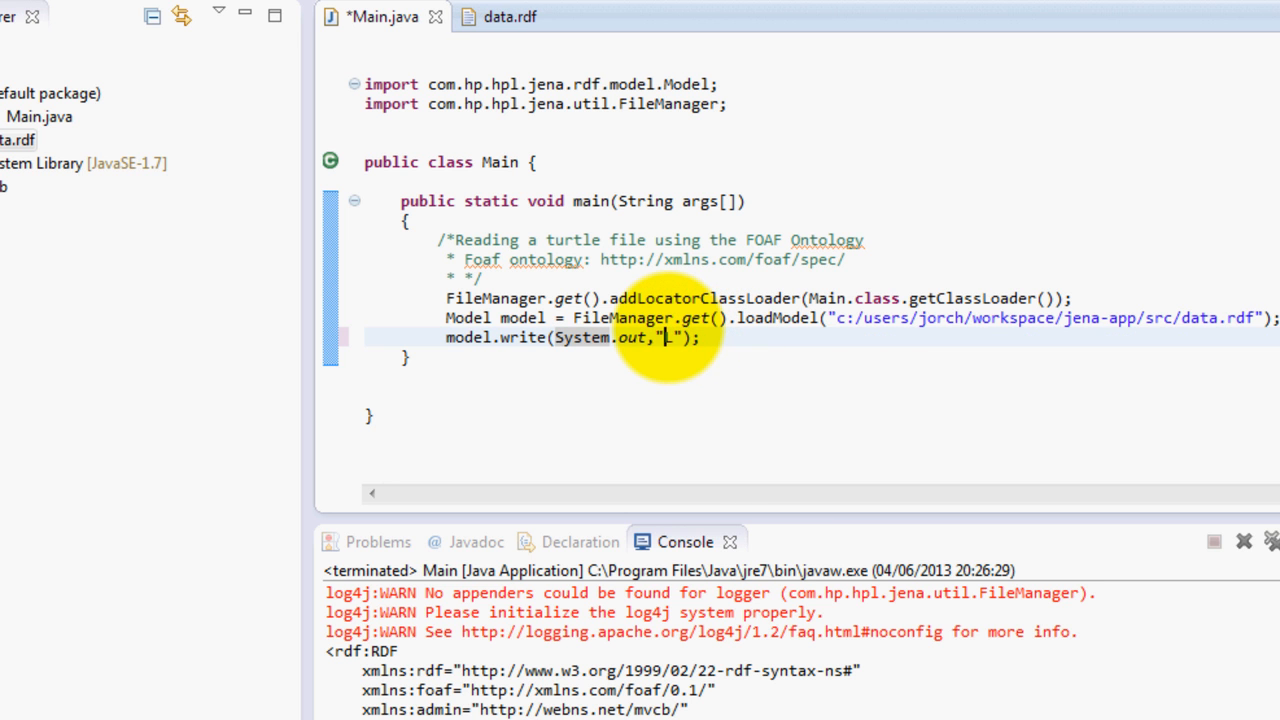
Set the model.write format back to TURTLE and save Main.java
{"action": "type", "text": "TURTLE"}
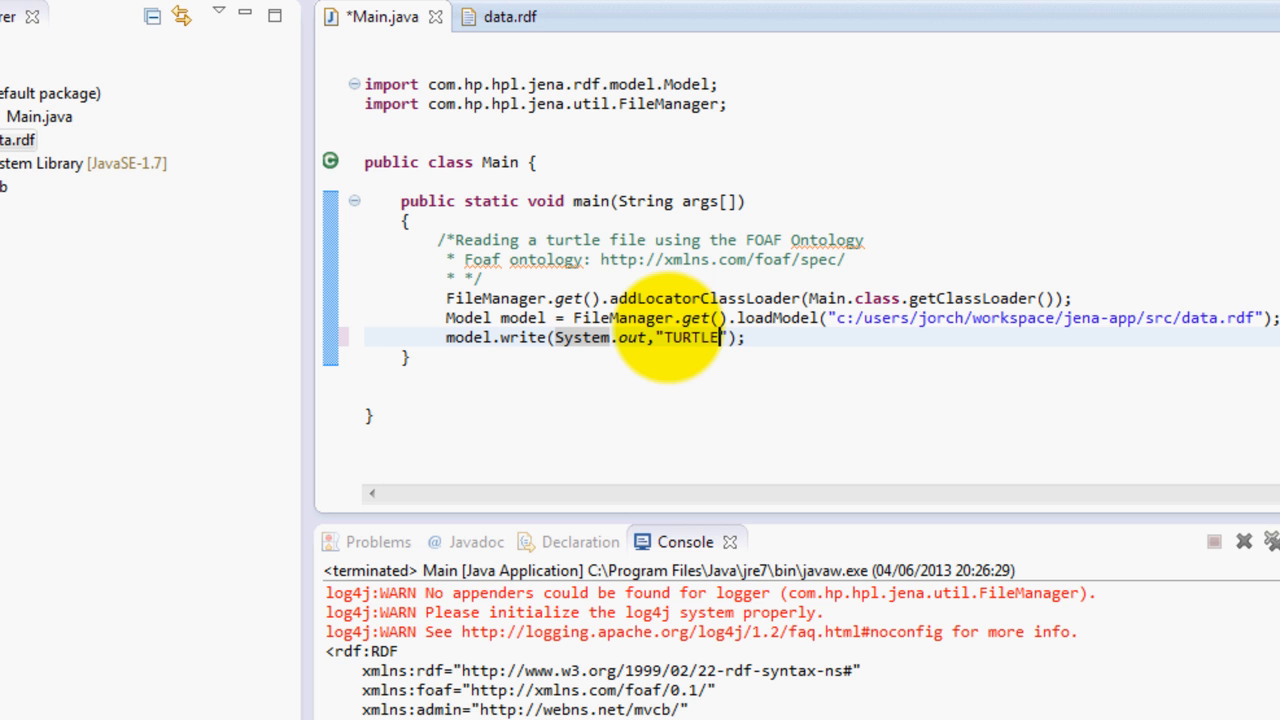
{"action": "key", "text": "ctrl+s"}
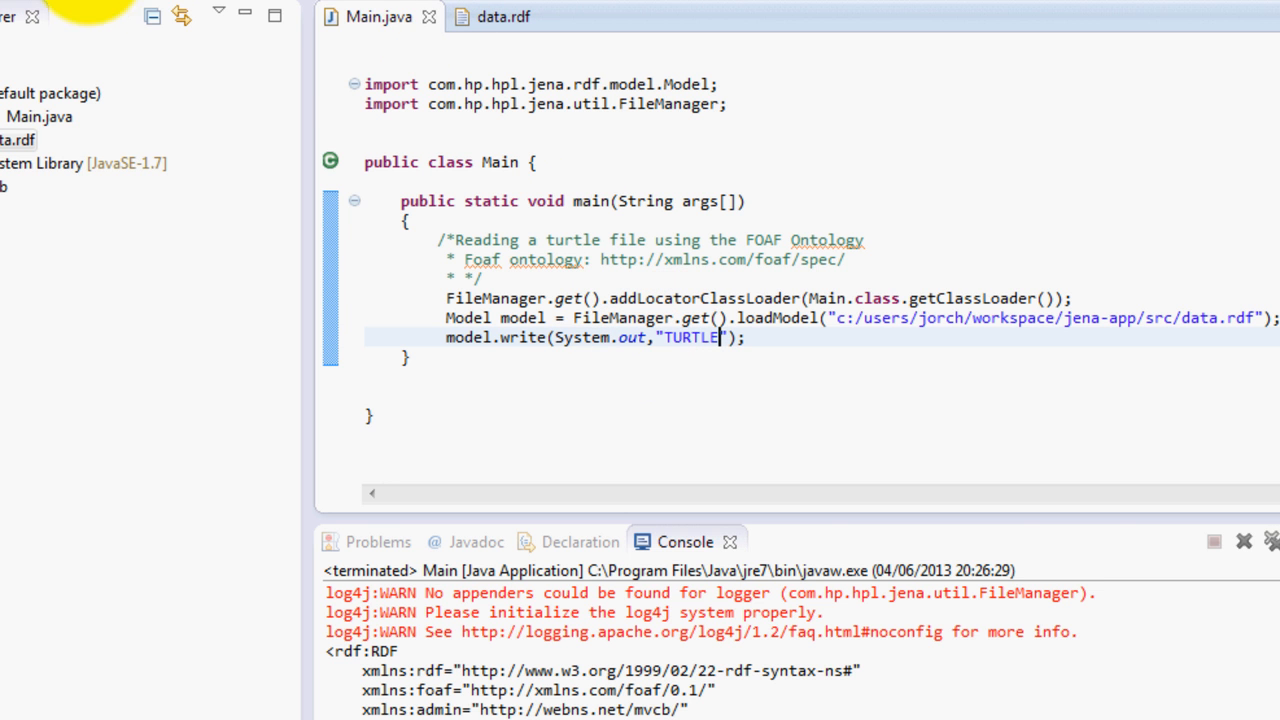